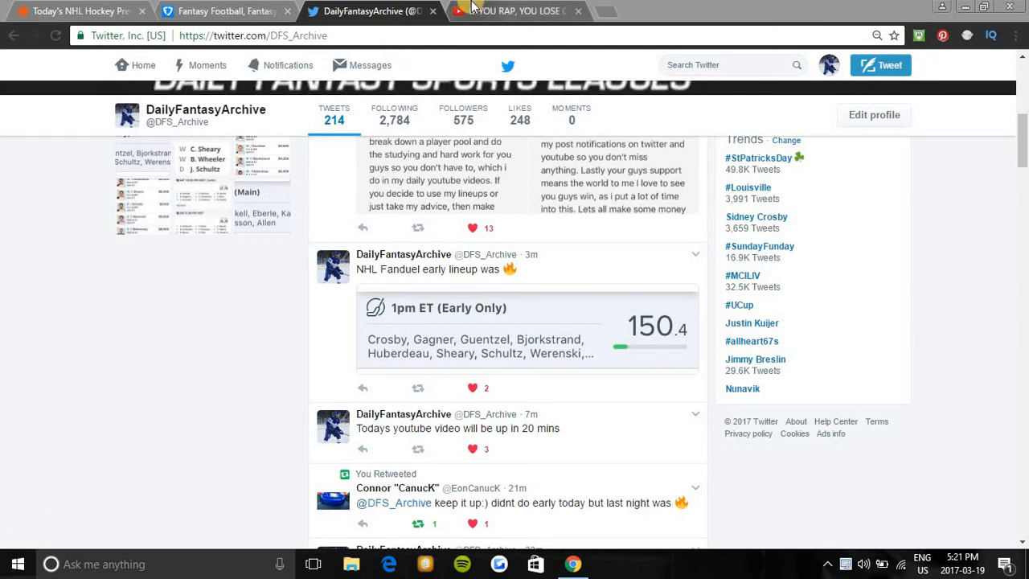
# Step: Like the rap challenge video on YouTube, then return to the empty FanDuel NHL lineup
pyautogui.click(522, 11)
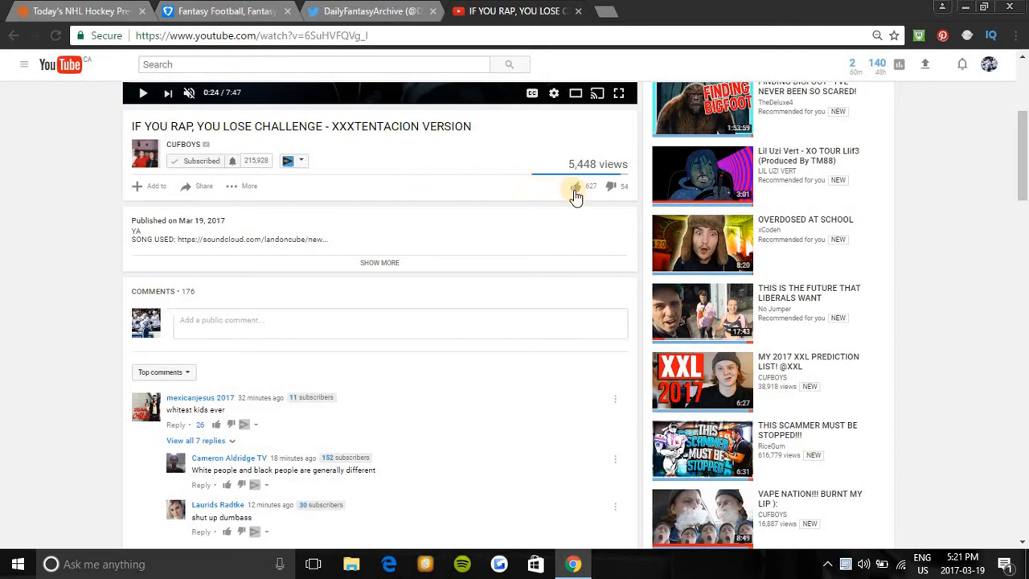
pyautogui.click(572, 185)
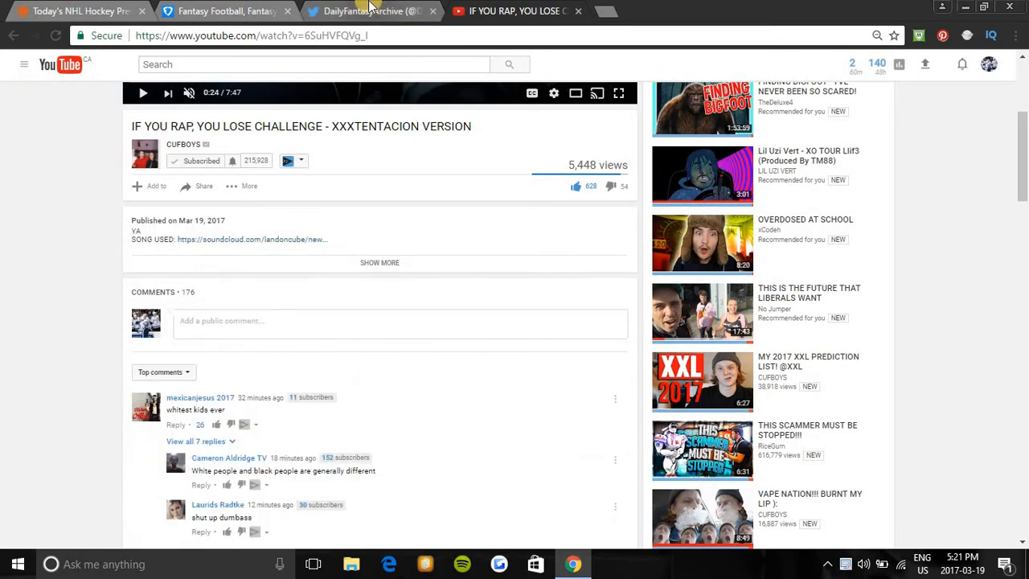
pyautogui.click(374, 10)
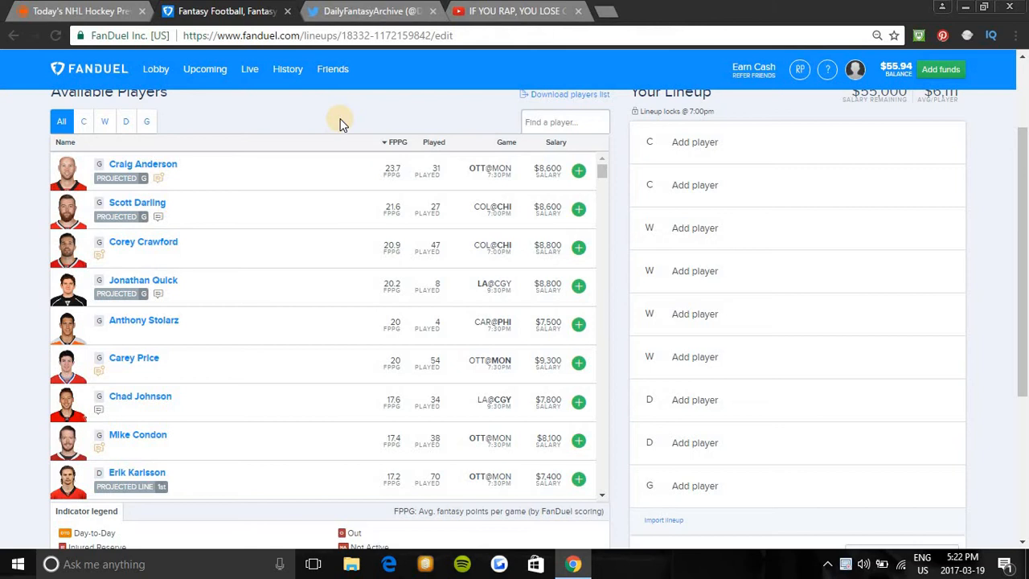
# Step: Browse DailyFantasyArchive's early-slate lineup tweets on Twitter, then bring the YouTube video back
pyautogui.click(369, 10)
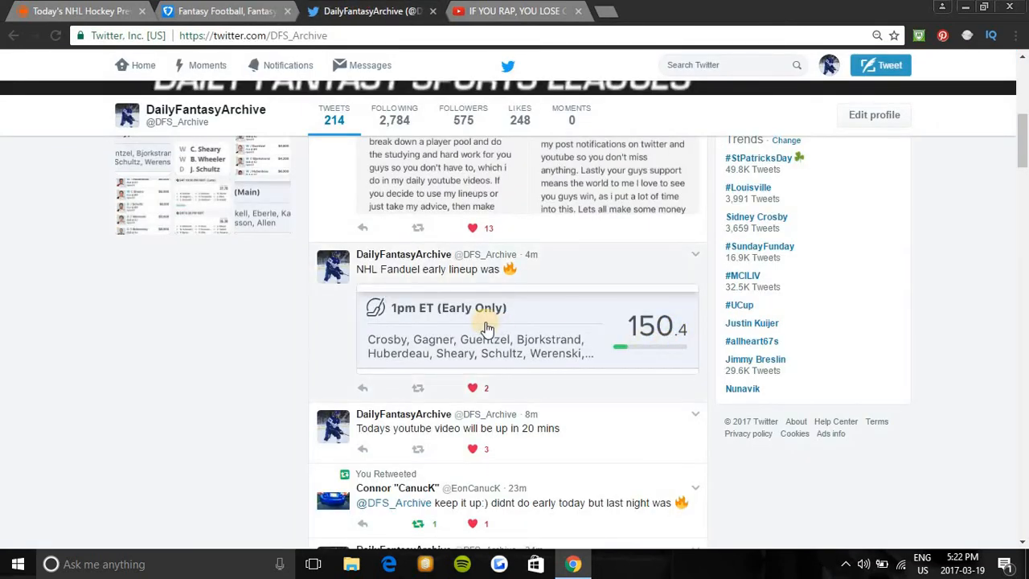
pyautogui.scroll(-3)
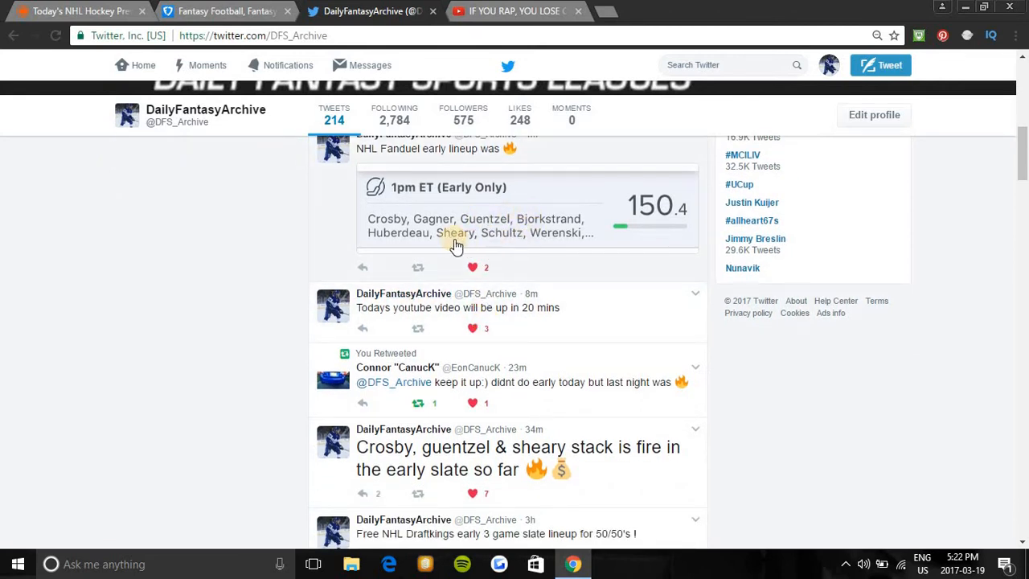
pyautogui.moveTo(494, 225)
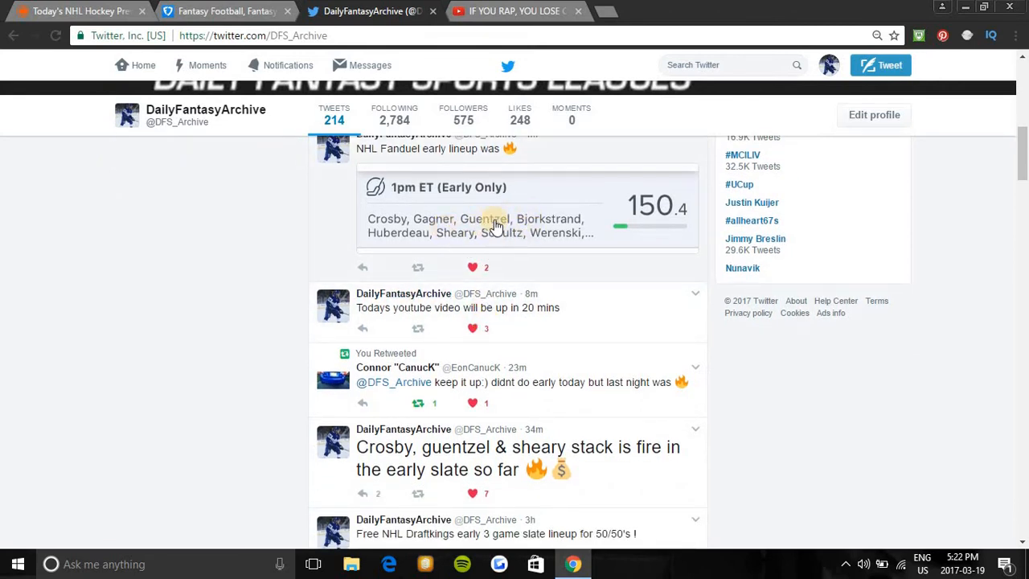
pyautogui.scroll(-3)
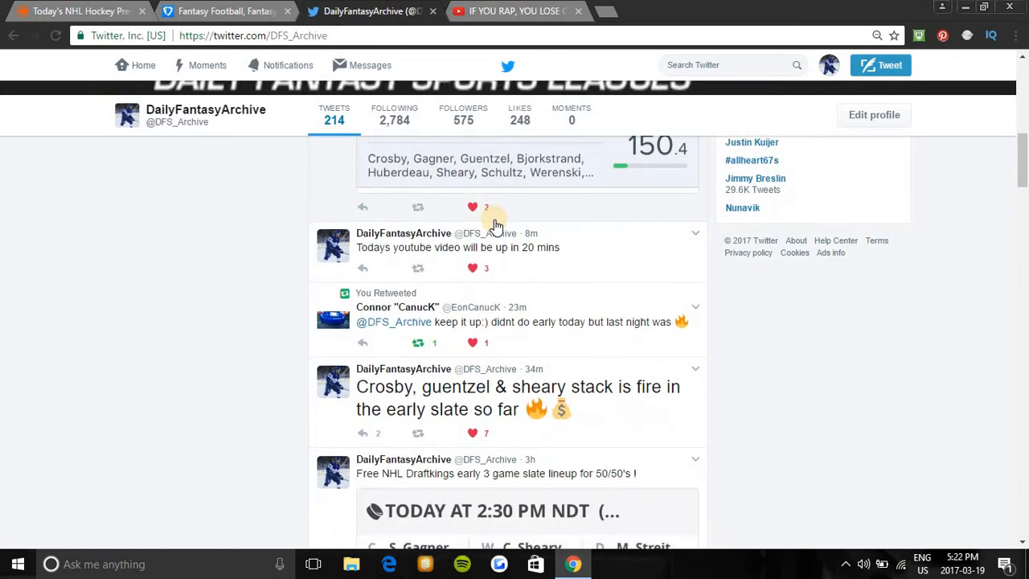
pyautogui.scroll(-3)
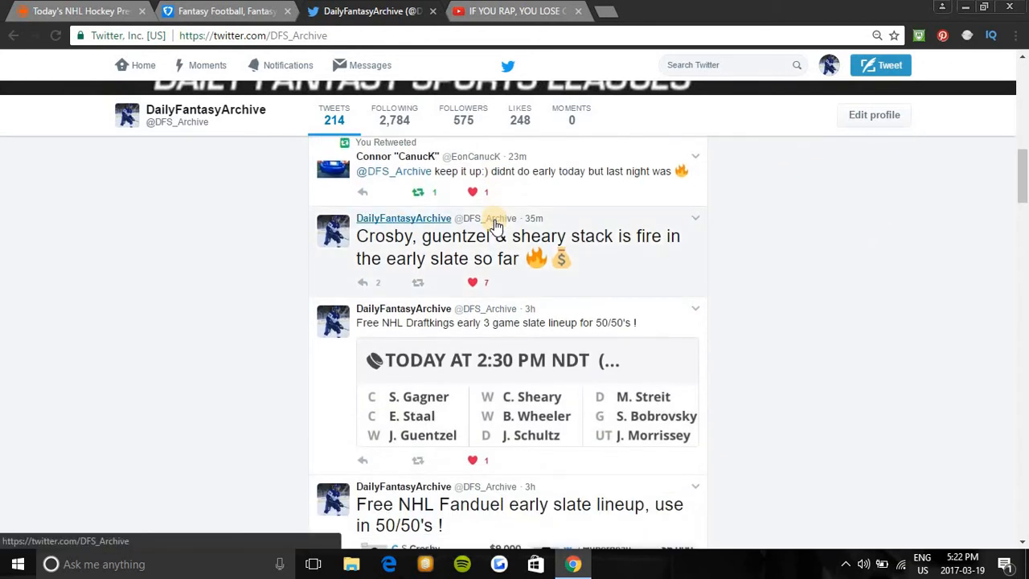
pyautogui.scroll(-3)
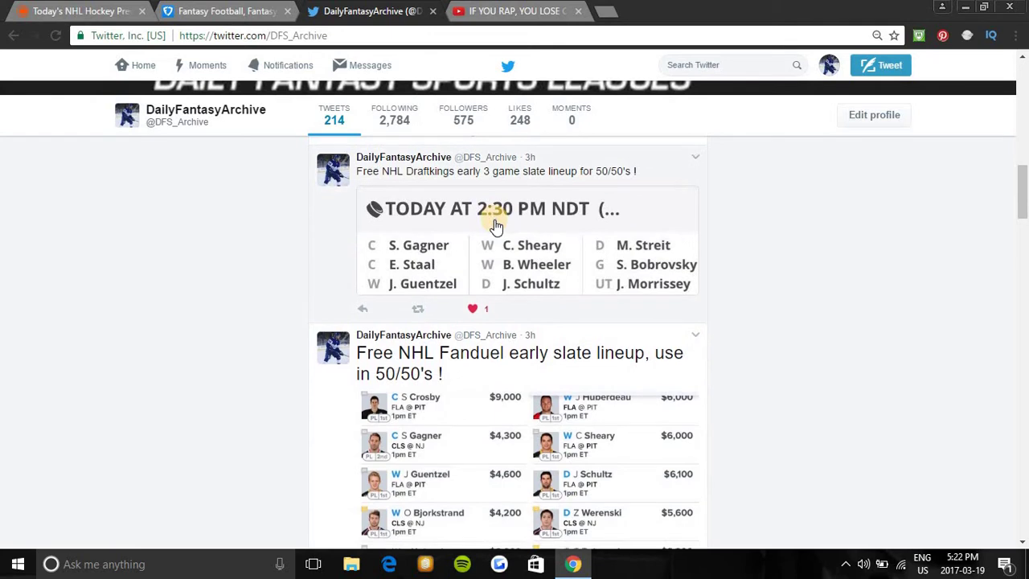
pyautogui.scroll(-3)
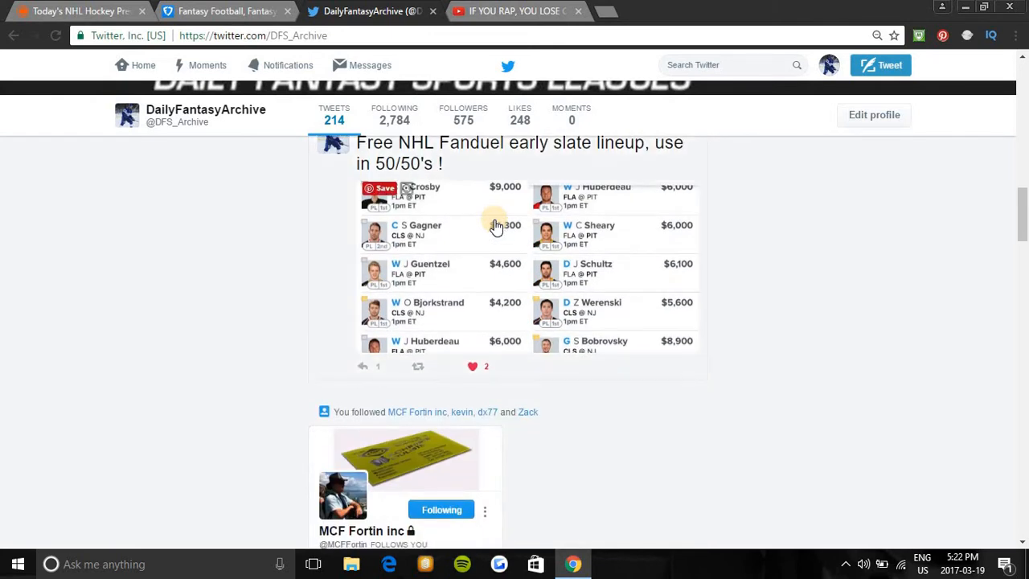
pyautogui.scroll(-3)
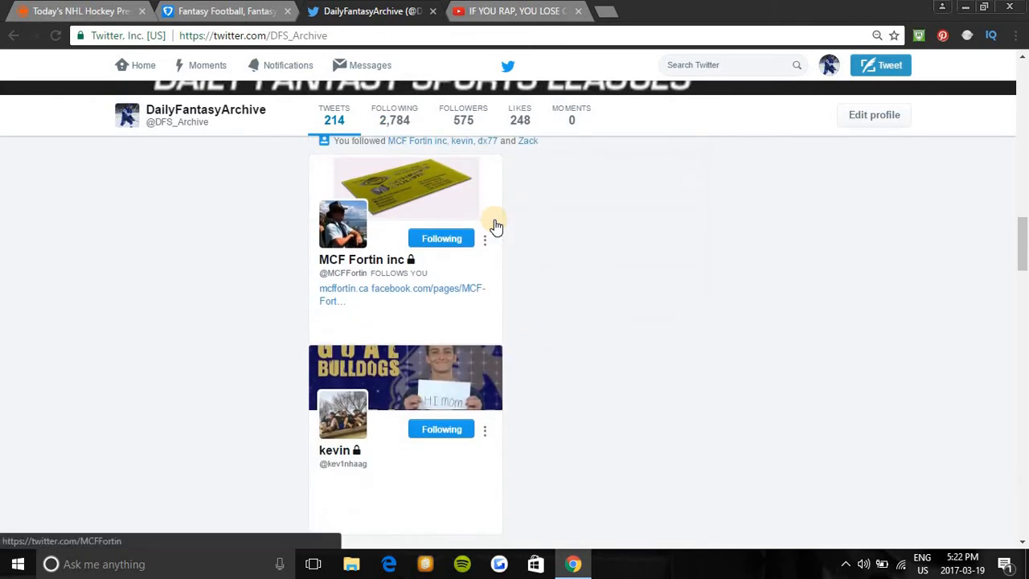
pyautogui.click(333, 113)
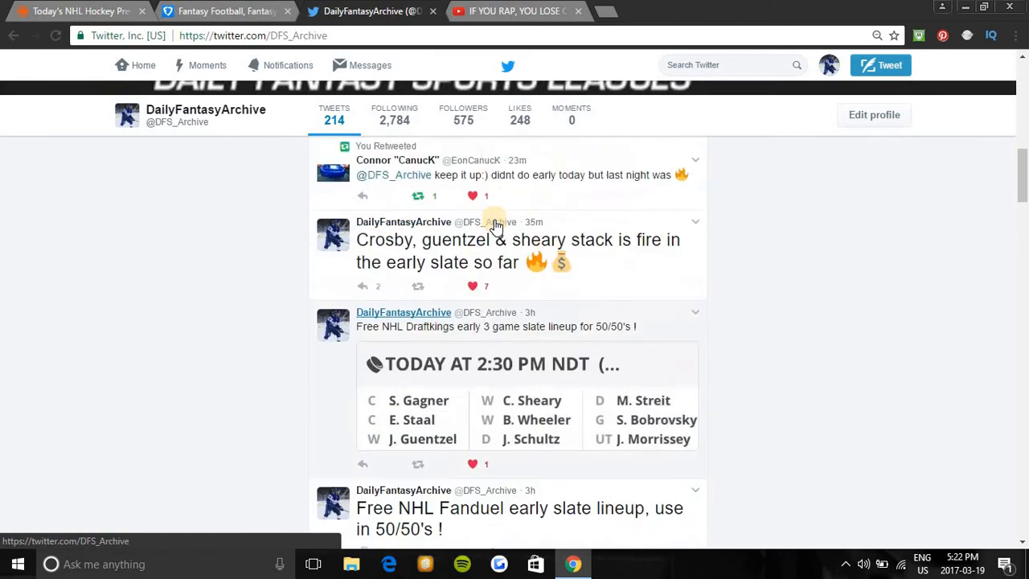
pyautogui.scroll(3)
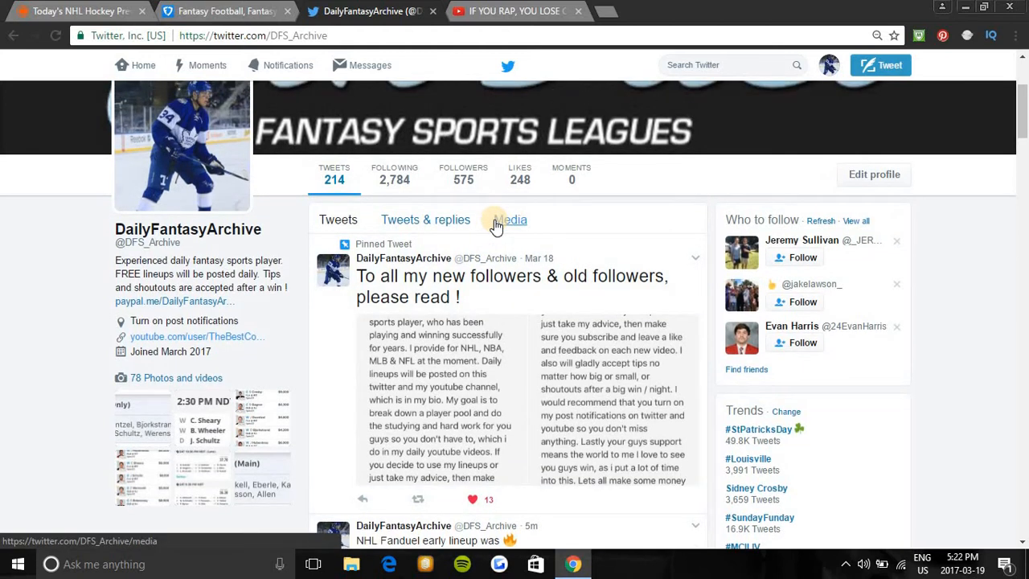
pyautogui.click(514, 10)
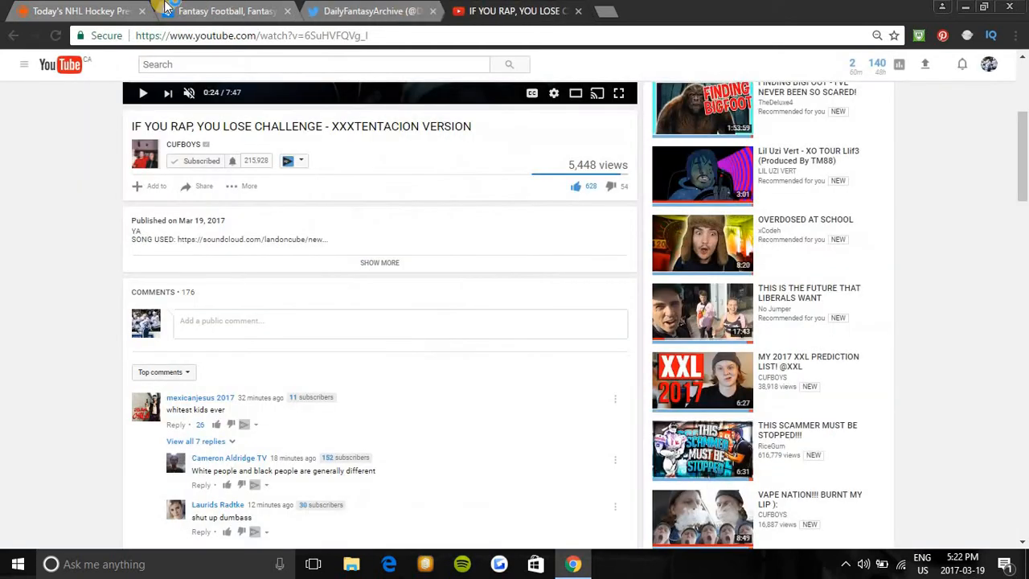
# Step: Search 'sc' in FanDuel and add Scott Darling as the lineup's goalie
pyautogui.click(225, 11)
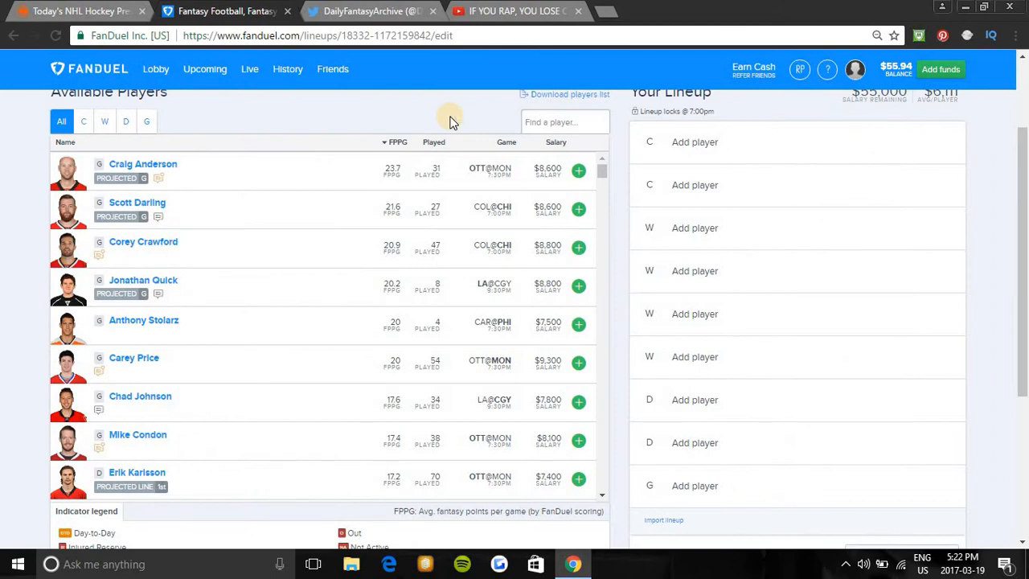
pyautogui.click(562, 122)
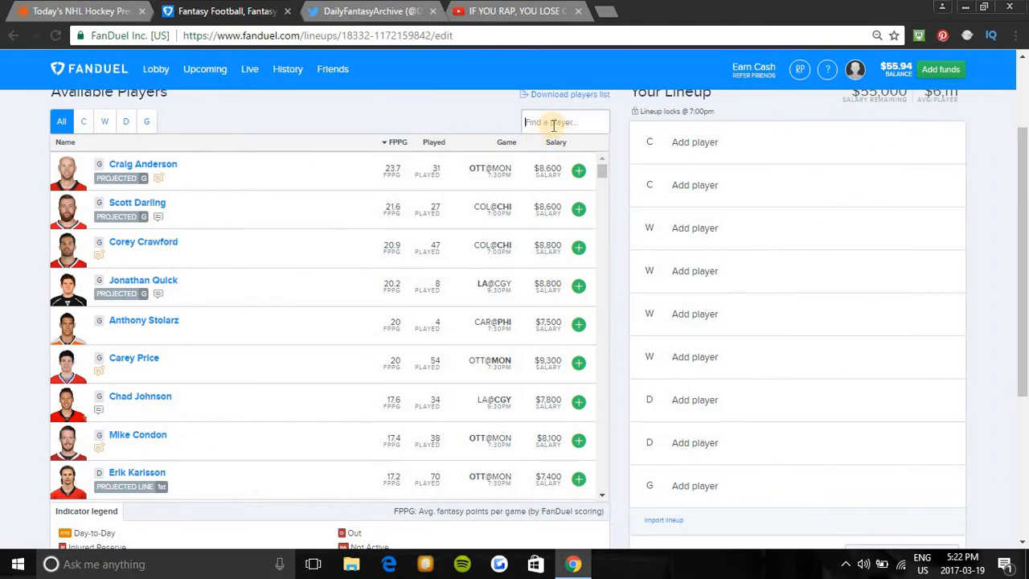
pyautogui.write('s')
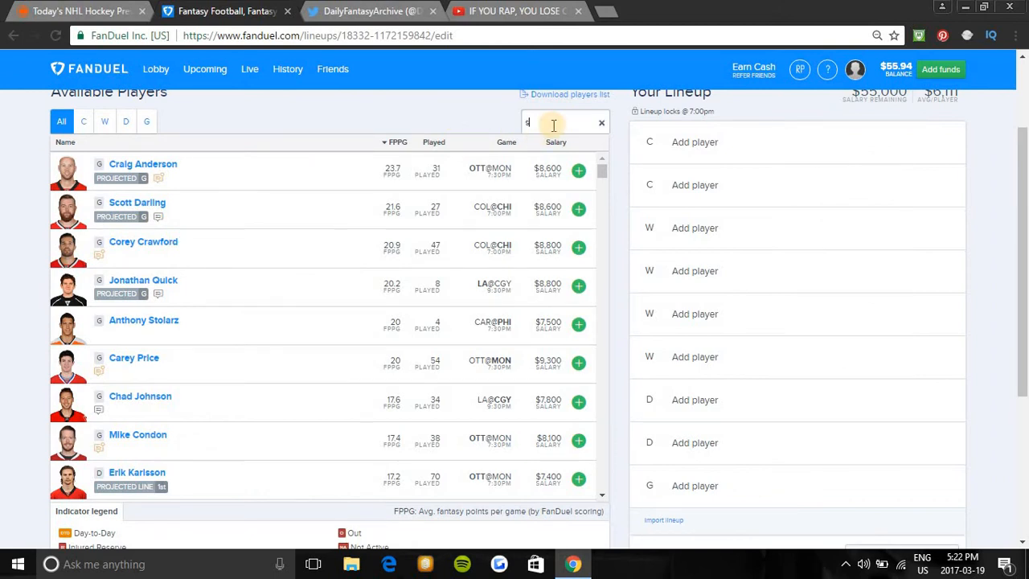
pyautogui.write('c')
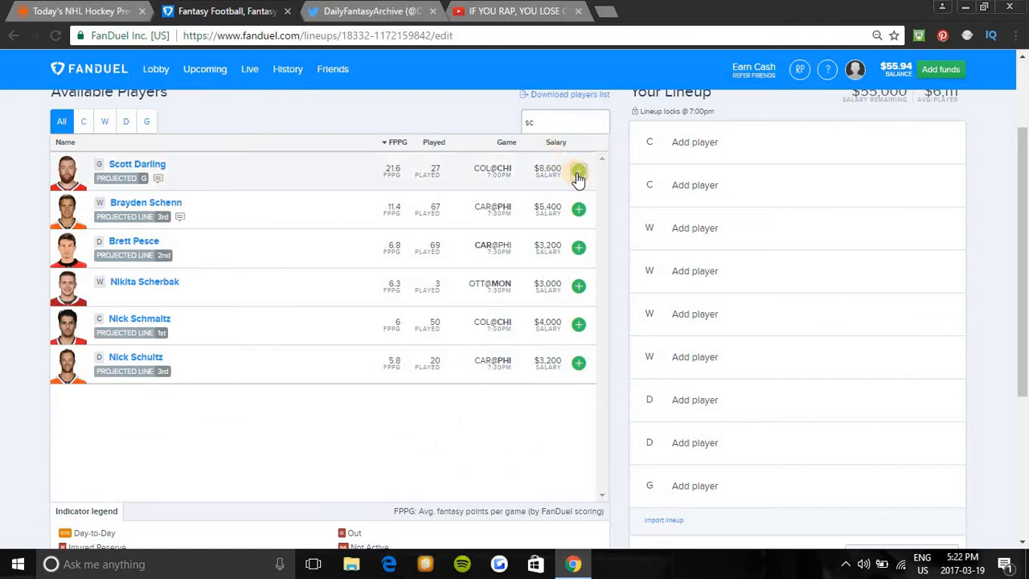
pyautogui.click(576, 171)
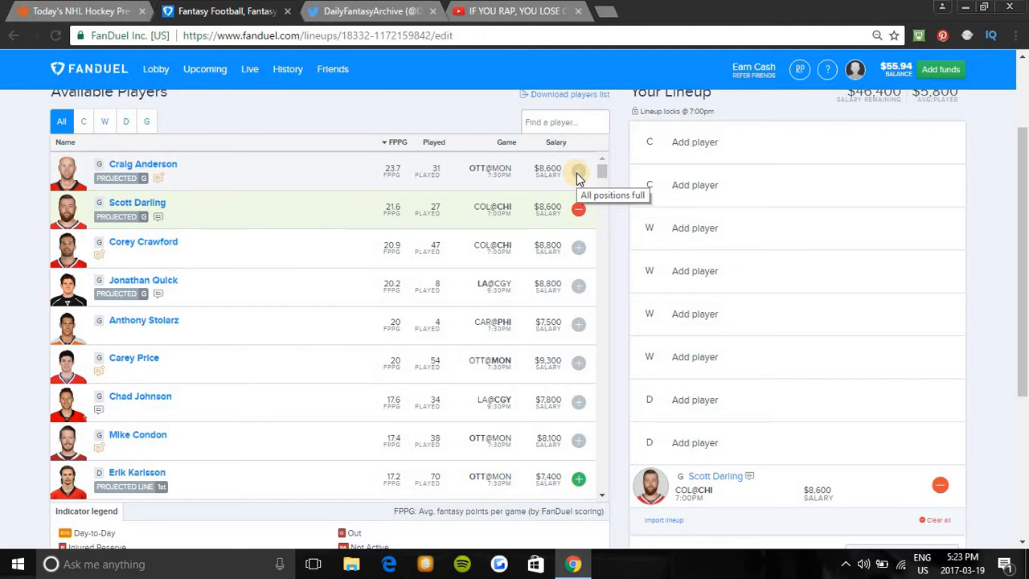
pyautogui.moveTo(244, 177)
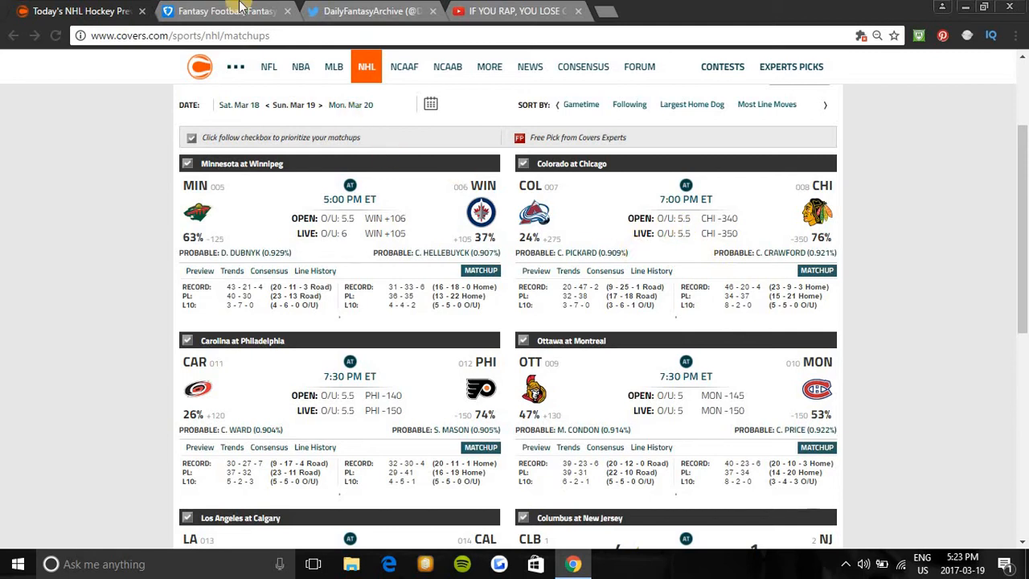
pyautogui.click(225, 14)
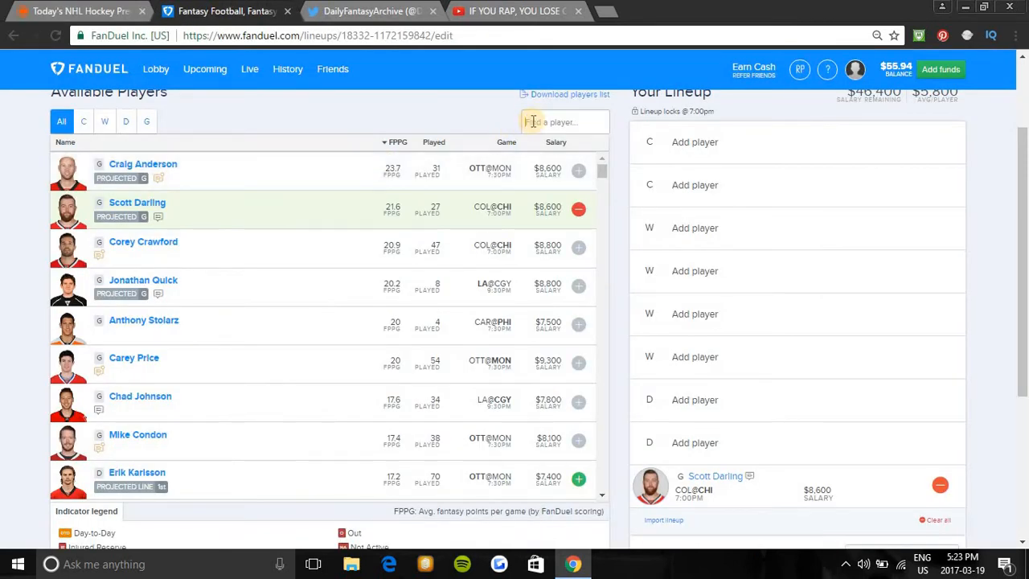
pyautogui.write('stev')
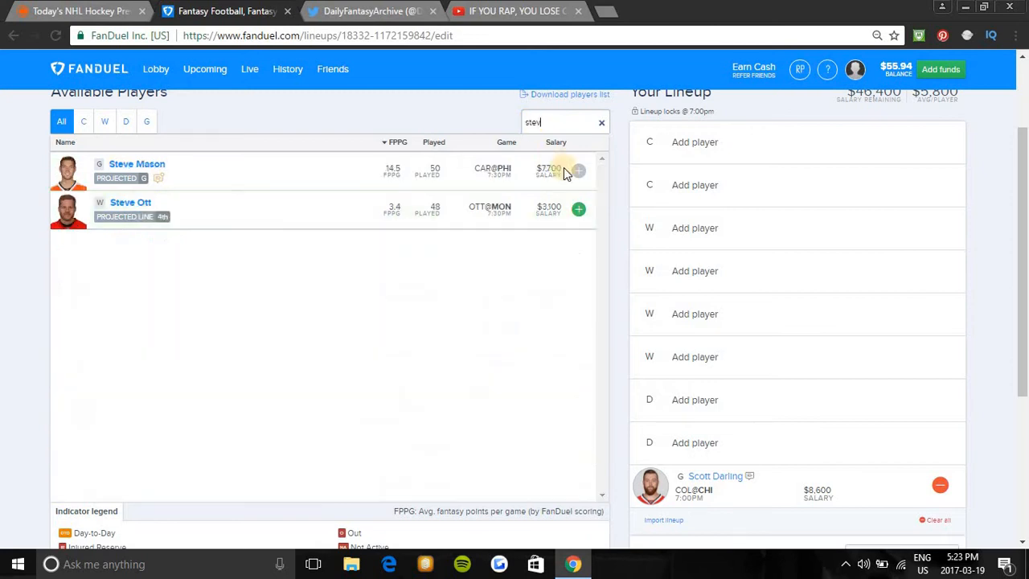
pyautogui.moveTo(579, 175)
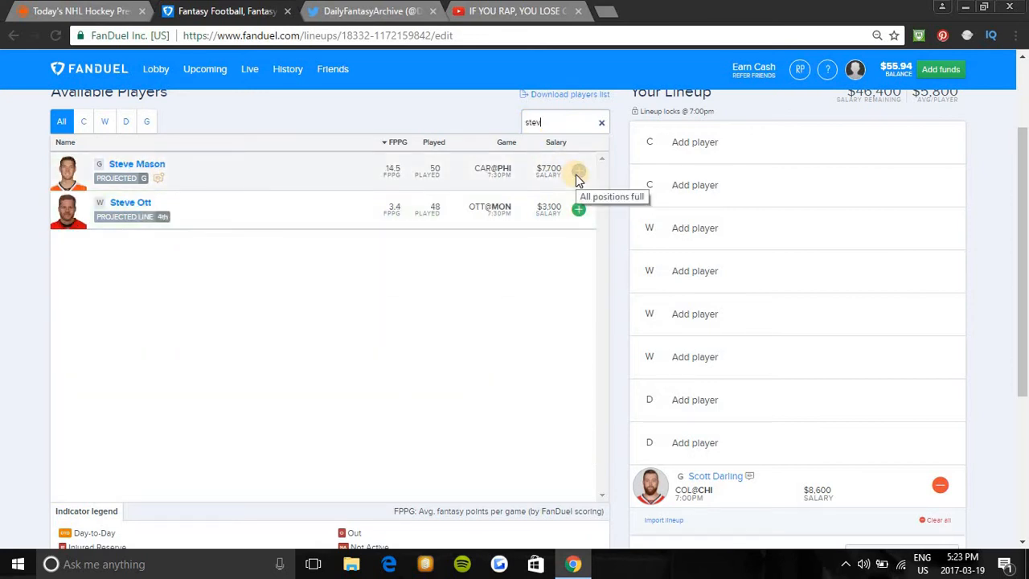
pyautogui.click(80, 14)
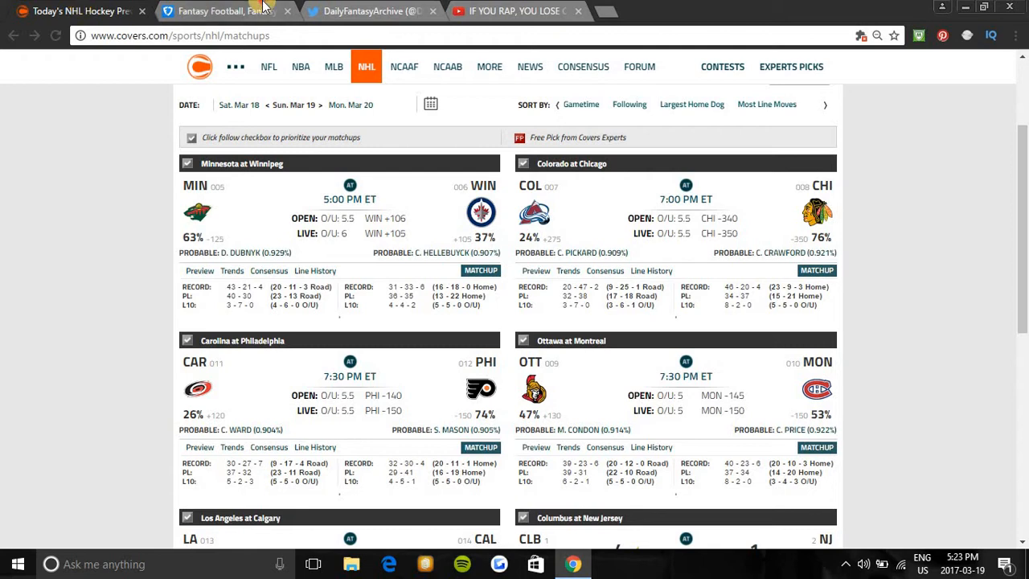
pyautogui.click(225, 12)
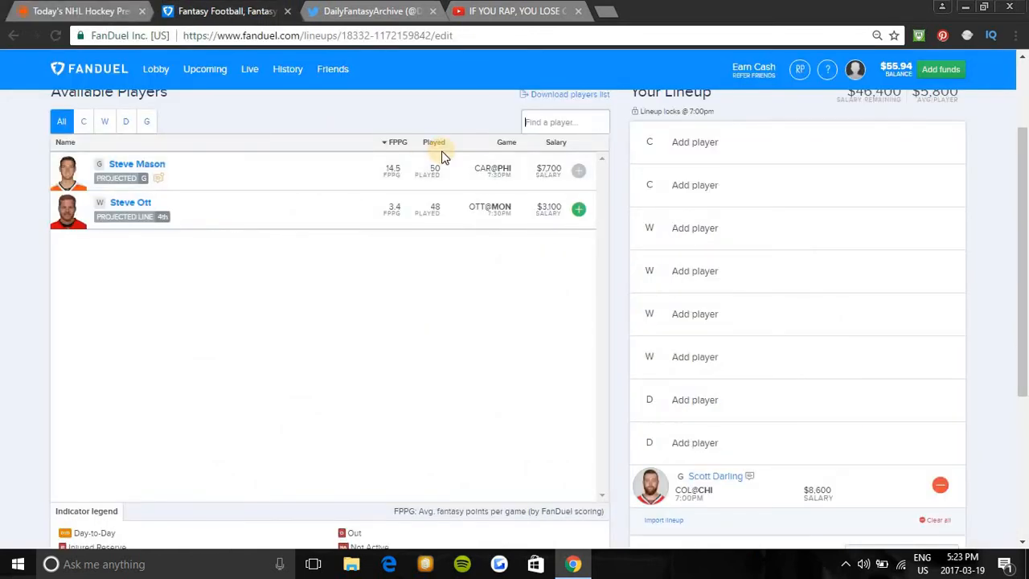
pyautogui.write('ell')
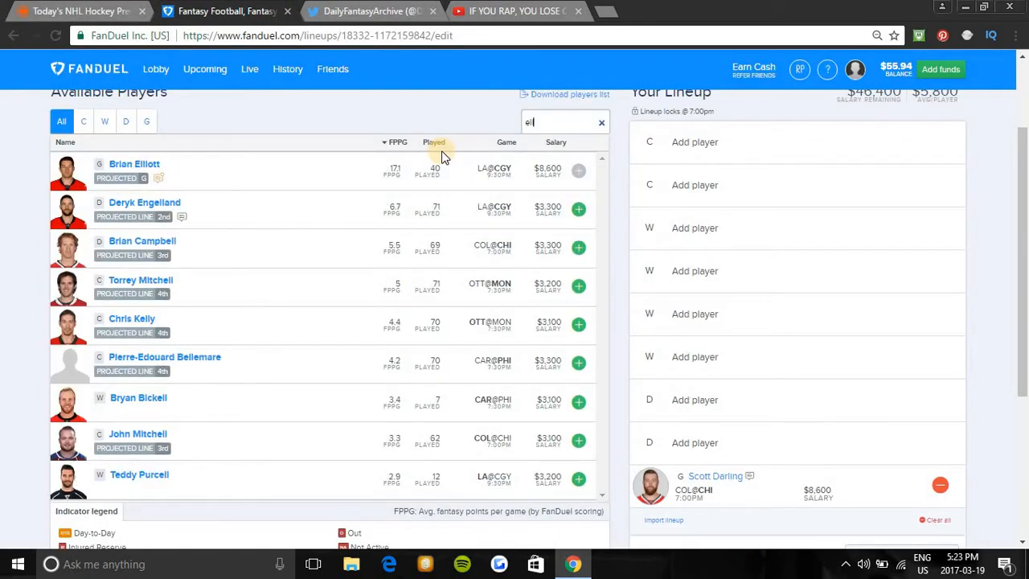
pyautogui.moveTo(531, 178)
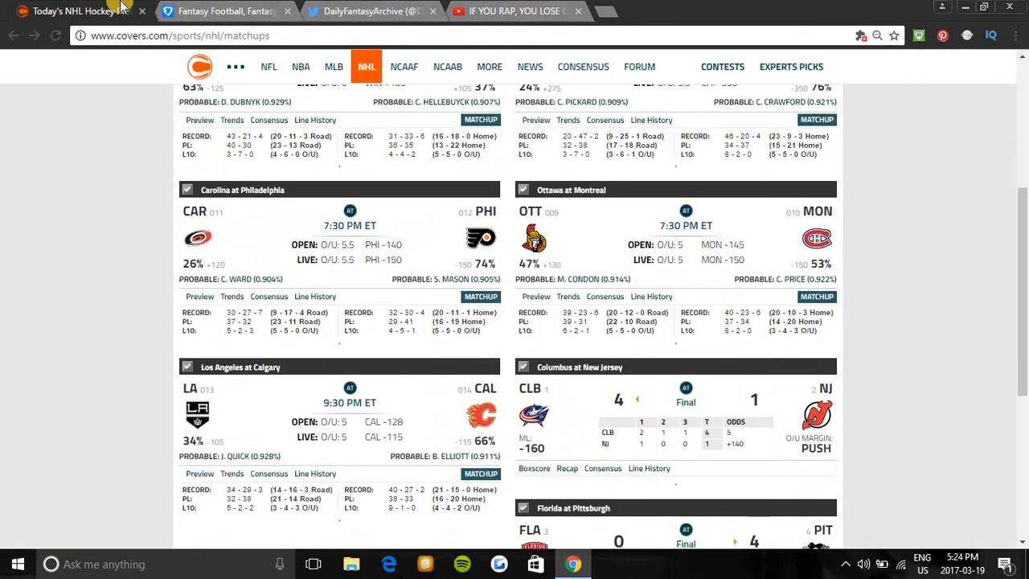
# Step: Scan the later Covers matchups and probable goalies, then go back to FanDuel
pyautogui.scroll(-3)
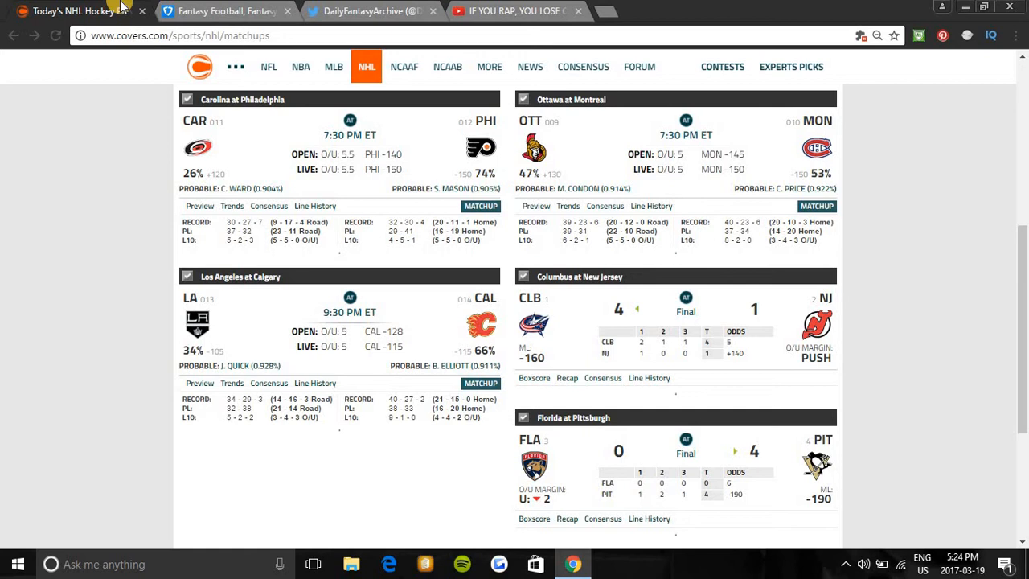
pyautogui.moveTo(299, 5)
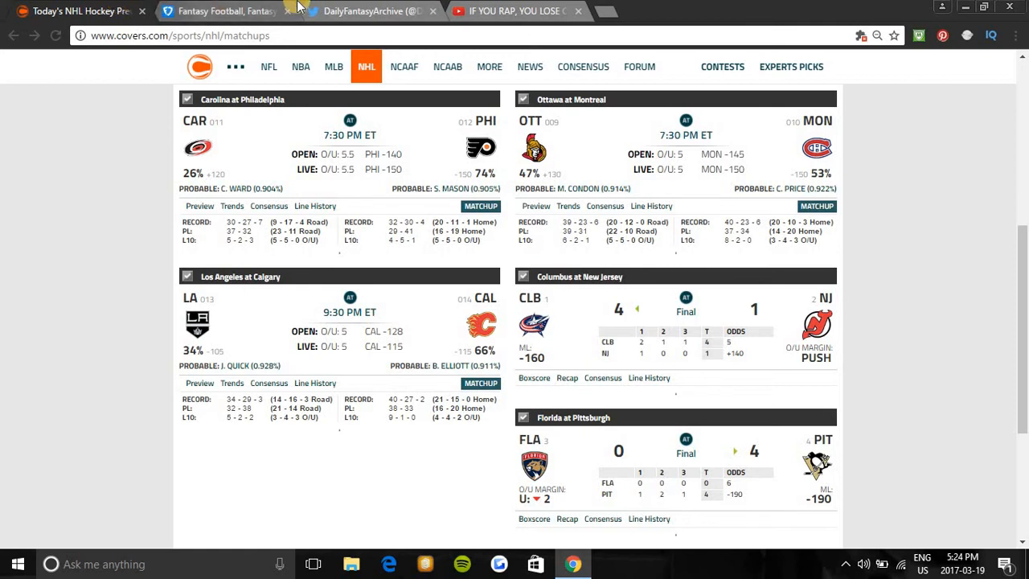
pyautogui.click(225, 12)
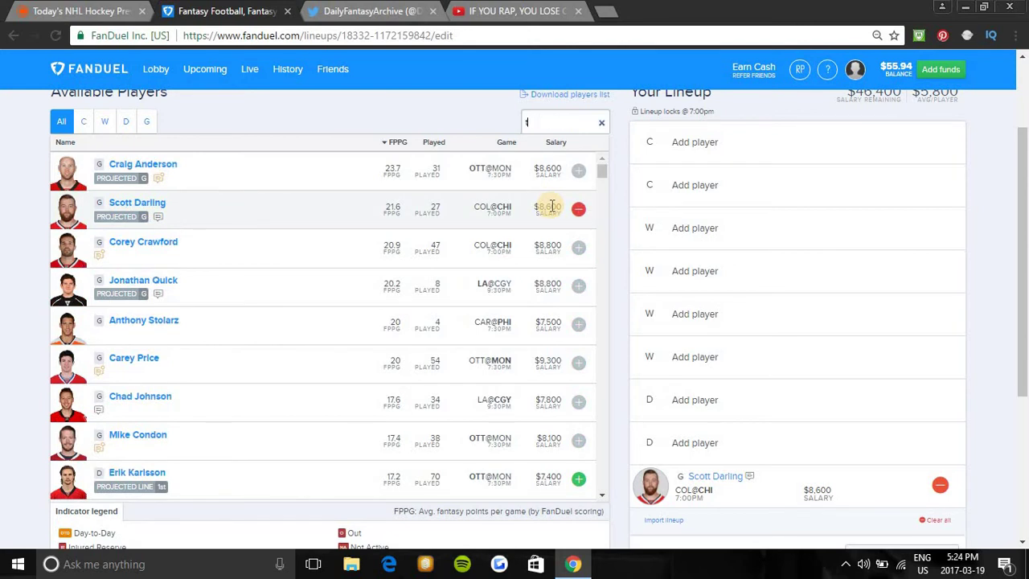
# Step: Search 'toe' to show Chicago's Jonathan Toews
pyautogui.write('toe')
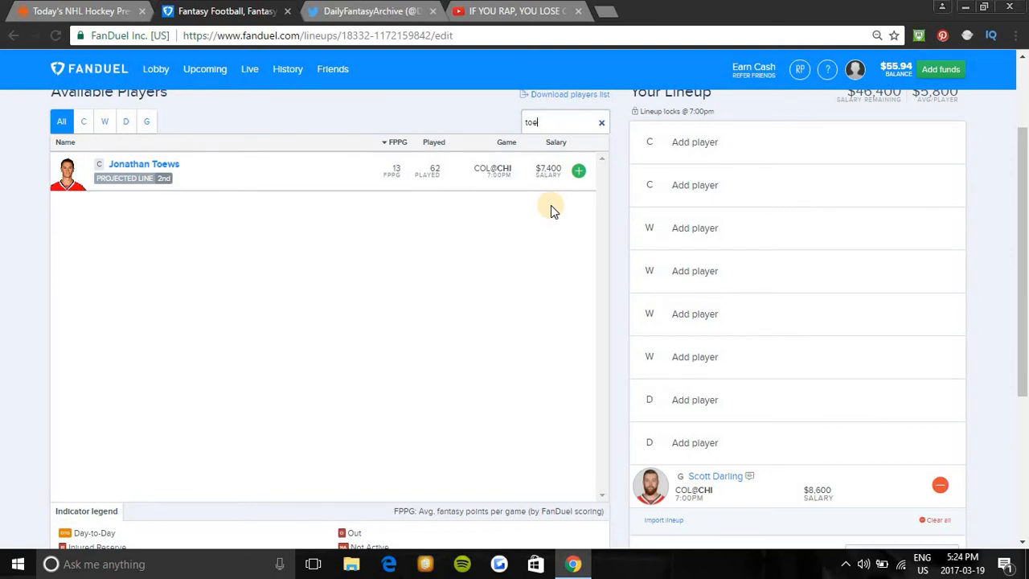
# Step: Search 'cla' and add Philadelphia's Claude Giroux at centre, then clear a follow-up search
pyautogui.click(601, 122)
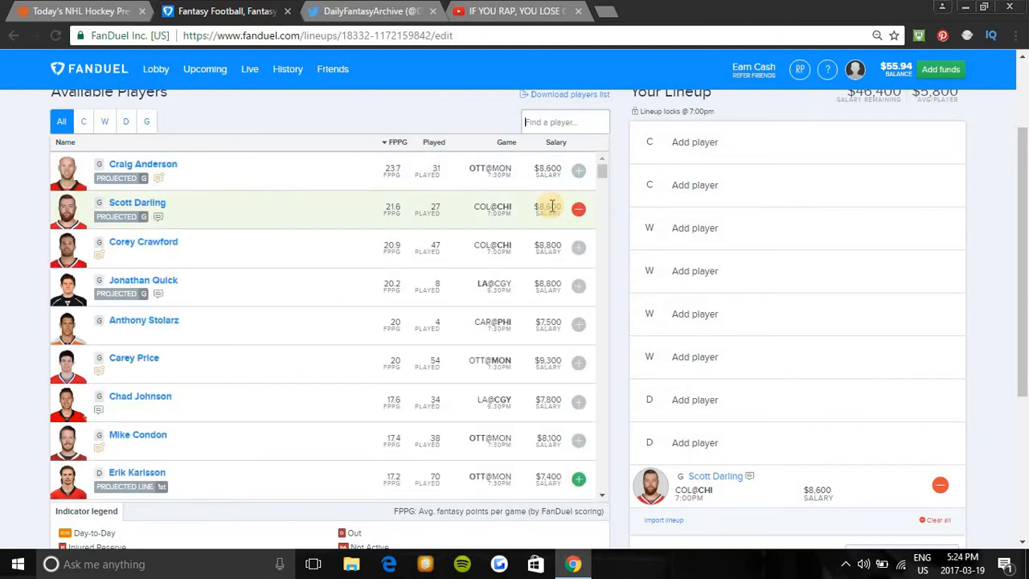
pyautogui.write('clau')
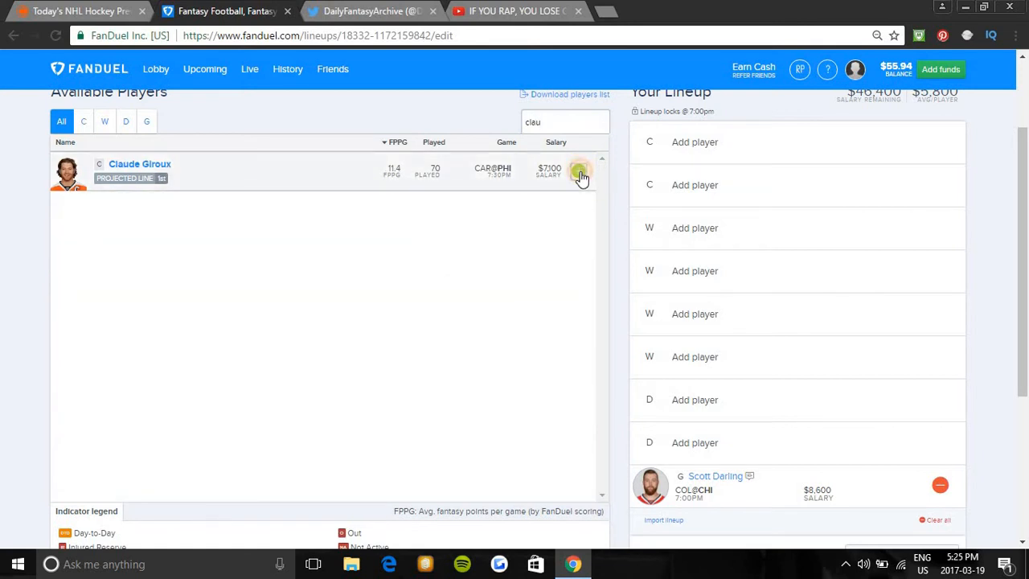
pyautogui.click(578, 172)
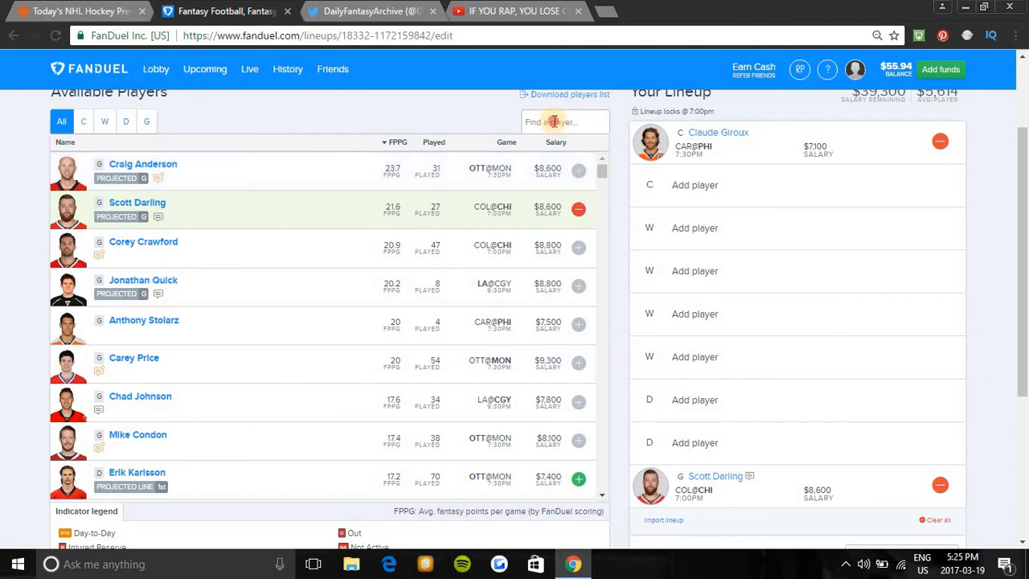
pyautogui.click(565, 121)
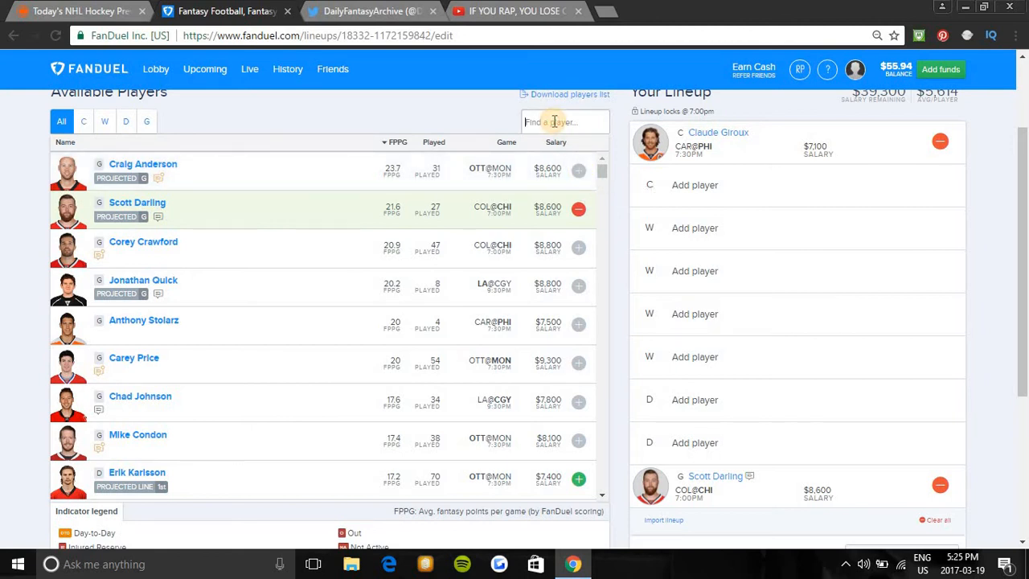
pyautogui.write('ar')
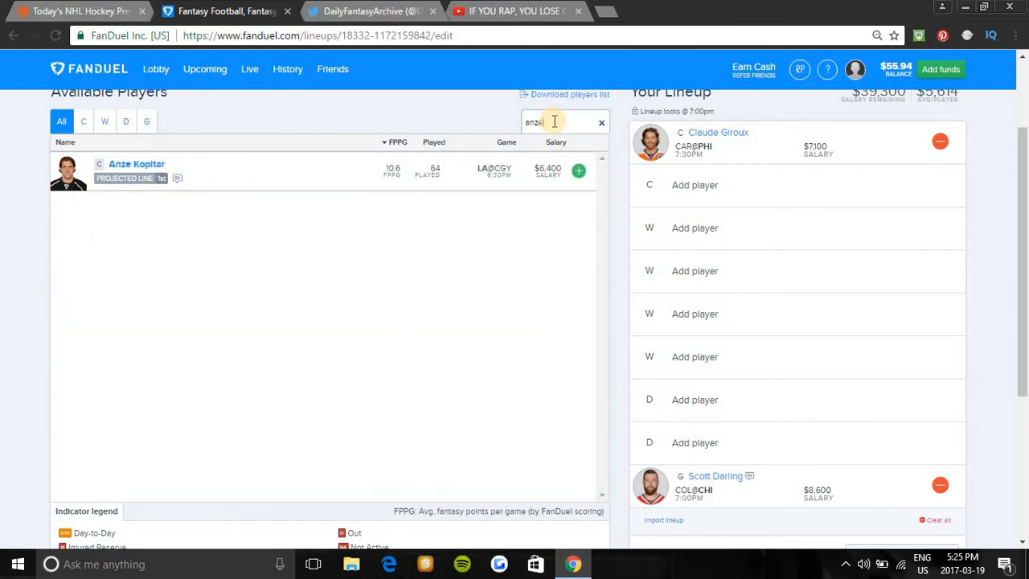
pyautogui.moveTo(577, 165)
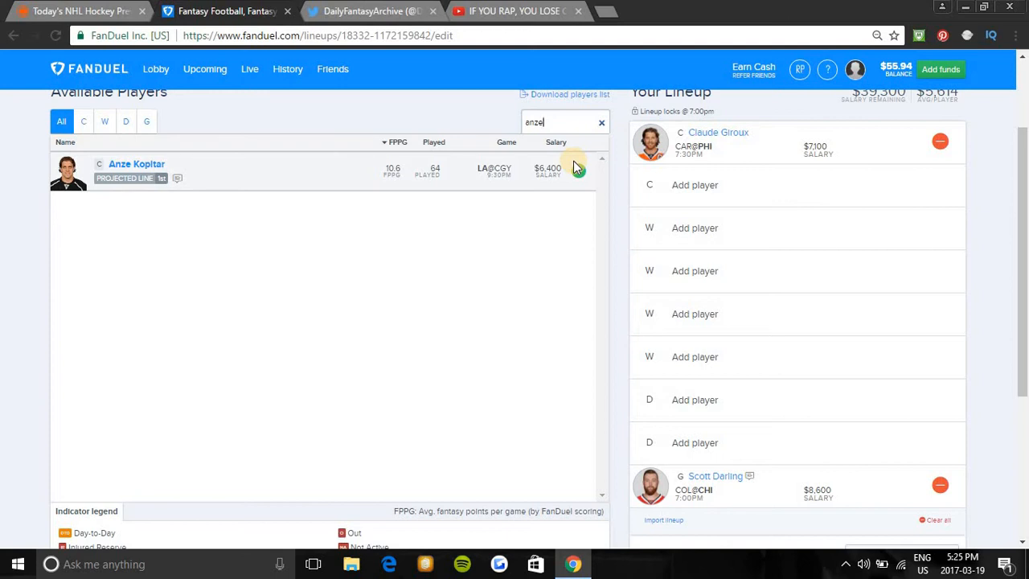
pyautogui.press('BackSpace')
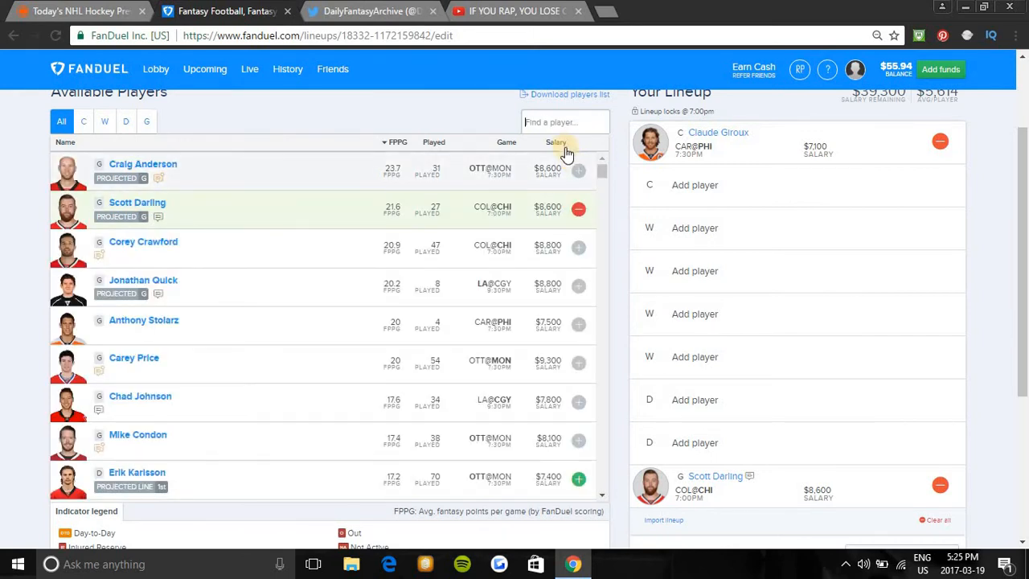
# Step: Search 'vic' and add Carolina's Victor Rask to the second centre slot
pyautogui.write('a')
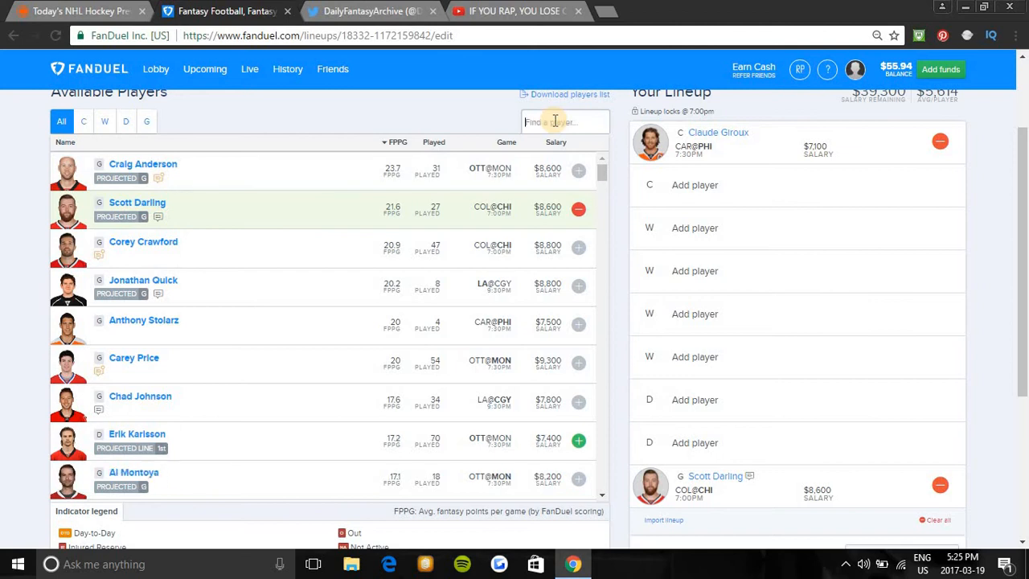
pyautogui.scroll(-3)
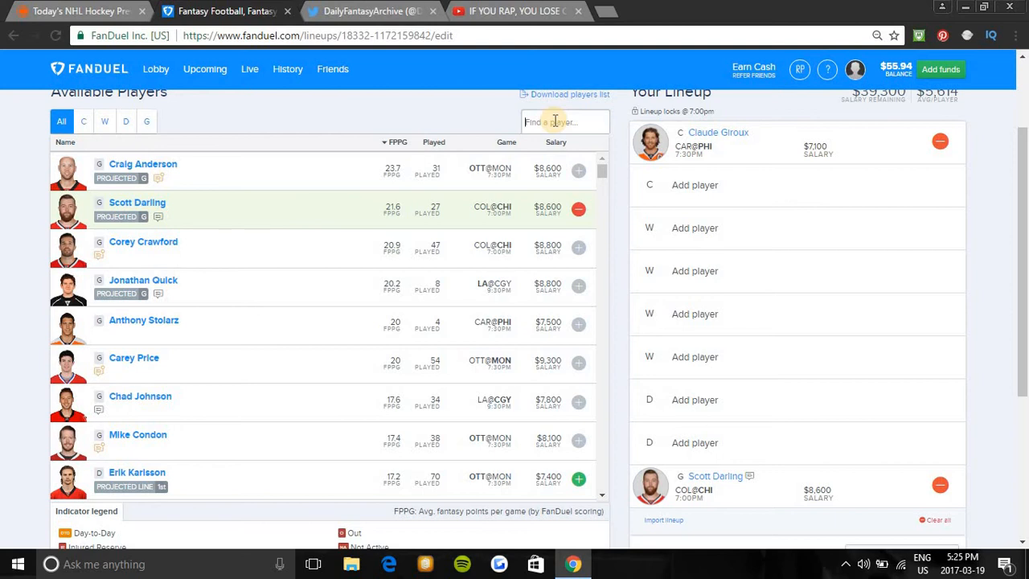
pyautogui.write('vic')
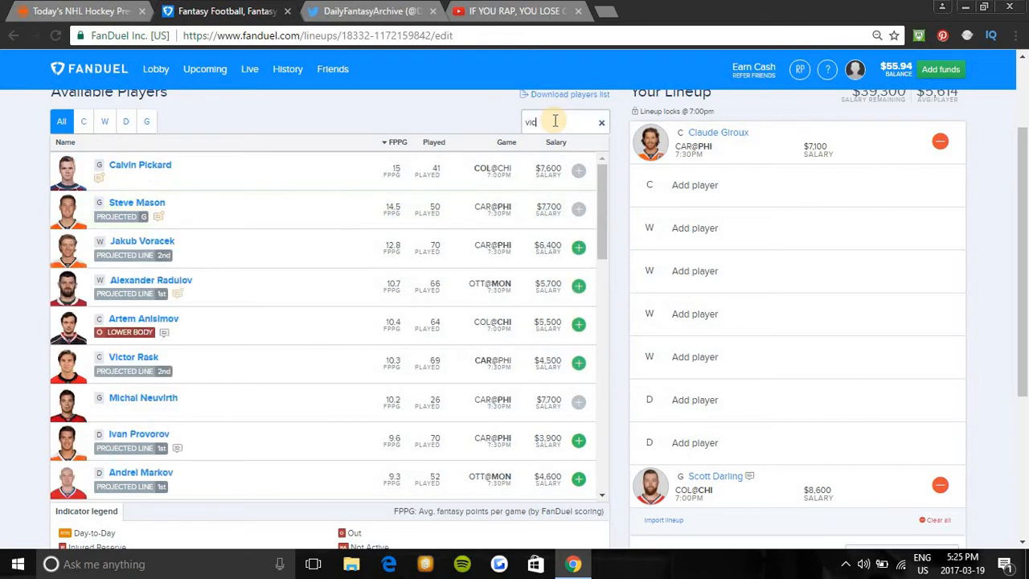
pyautogui.write('vic')
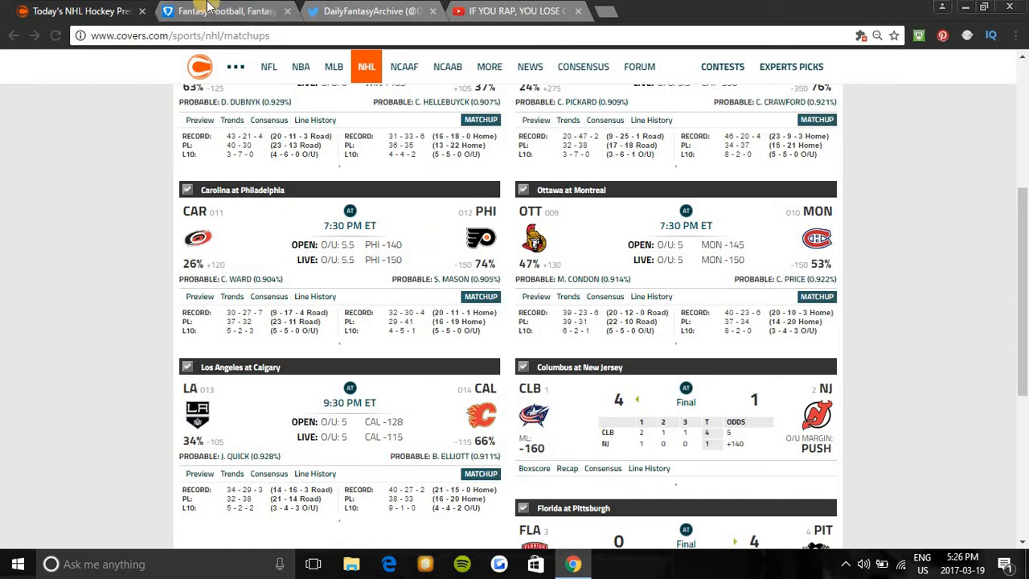
pyautogui.moveTo(210, 5)
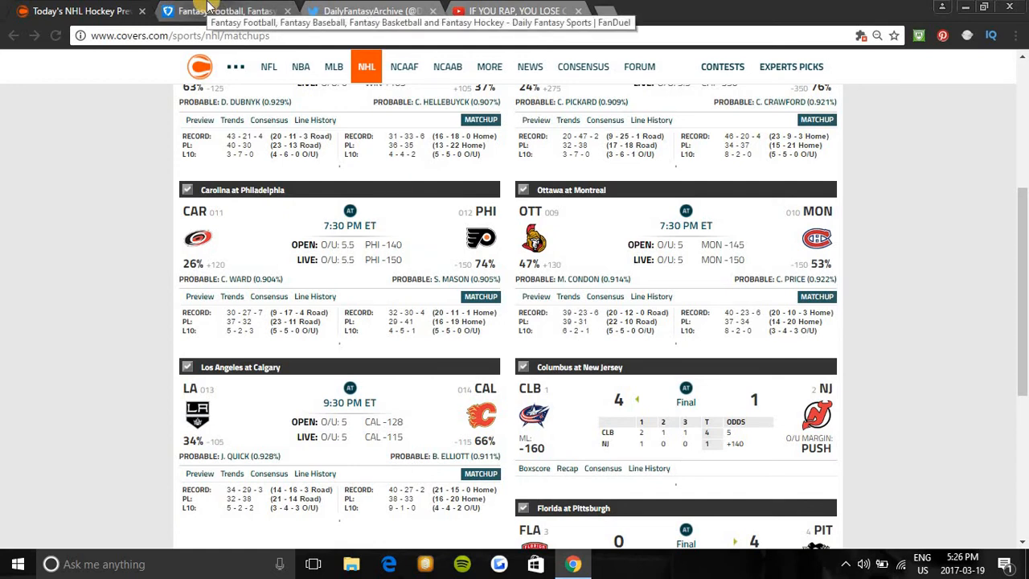
pyautogui.click(225, 12)
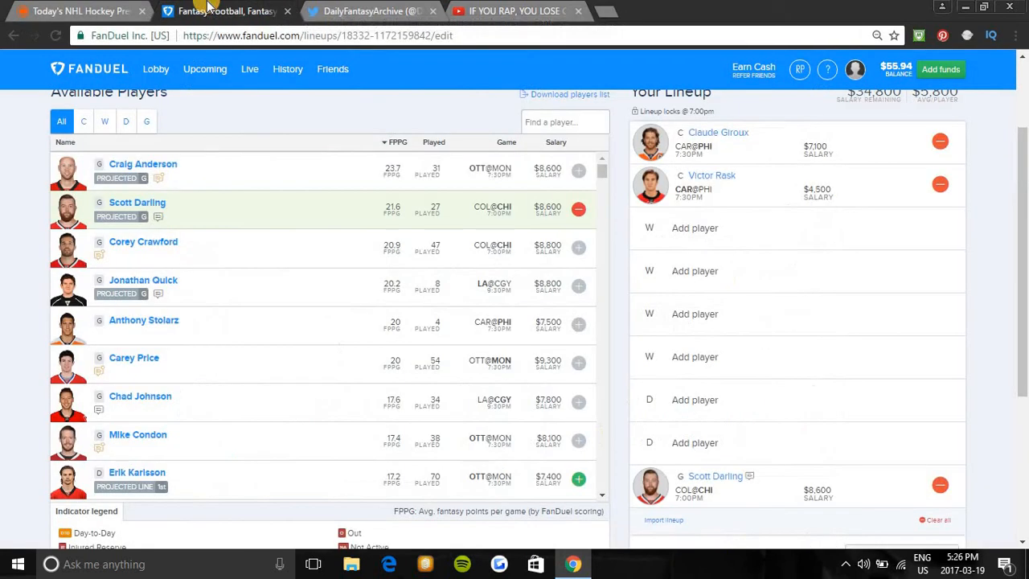
pyautogui.moveTo(386, 97)
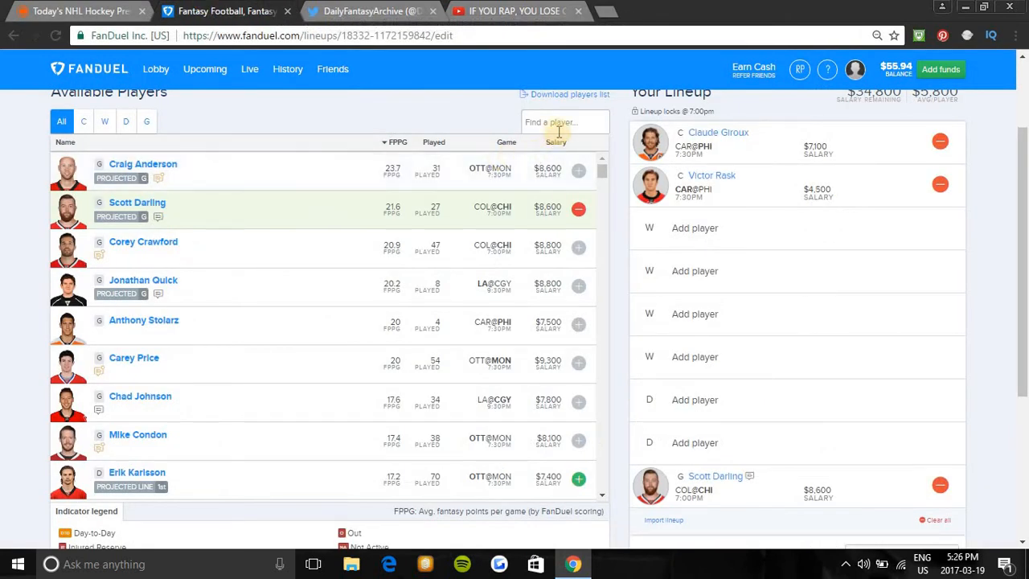
pyautogui.write('n')
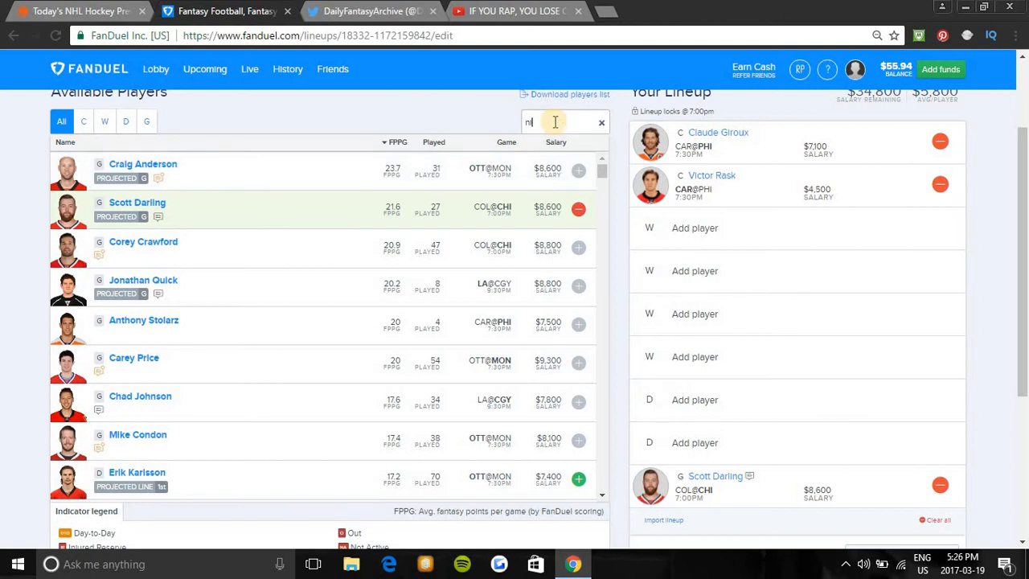
pyautogui.write('ick')
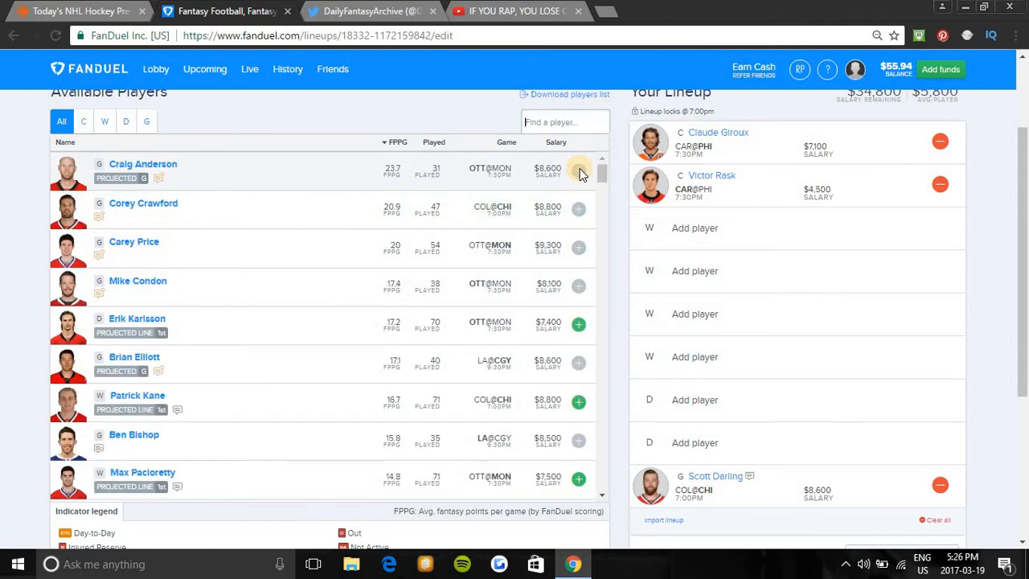
pyautogui.write('sean')
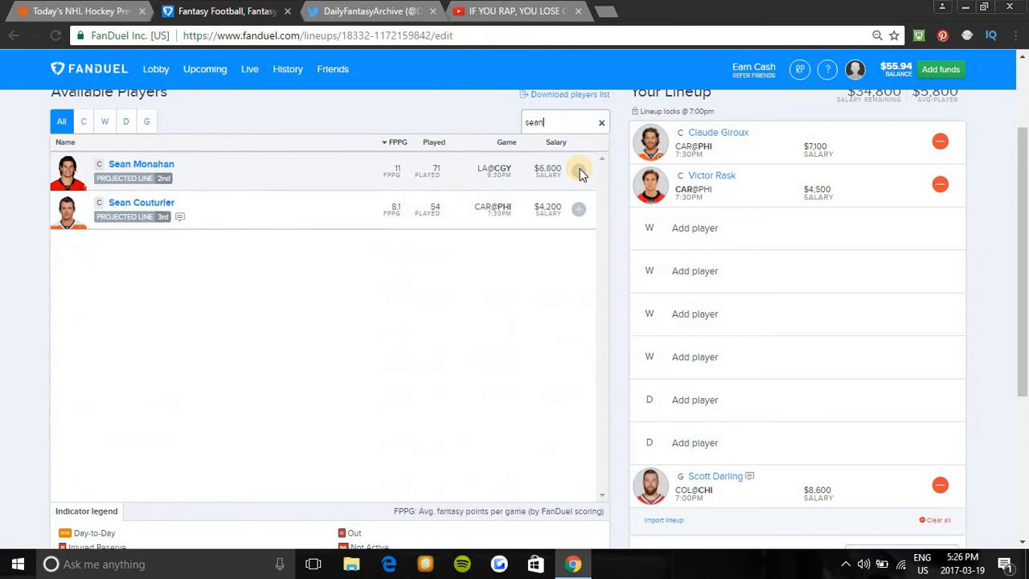
pyautogui.moveTo(579, 213)
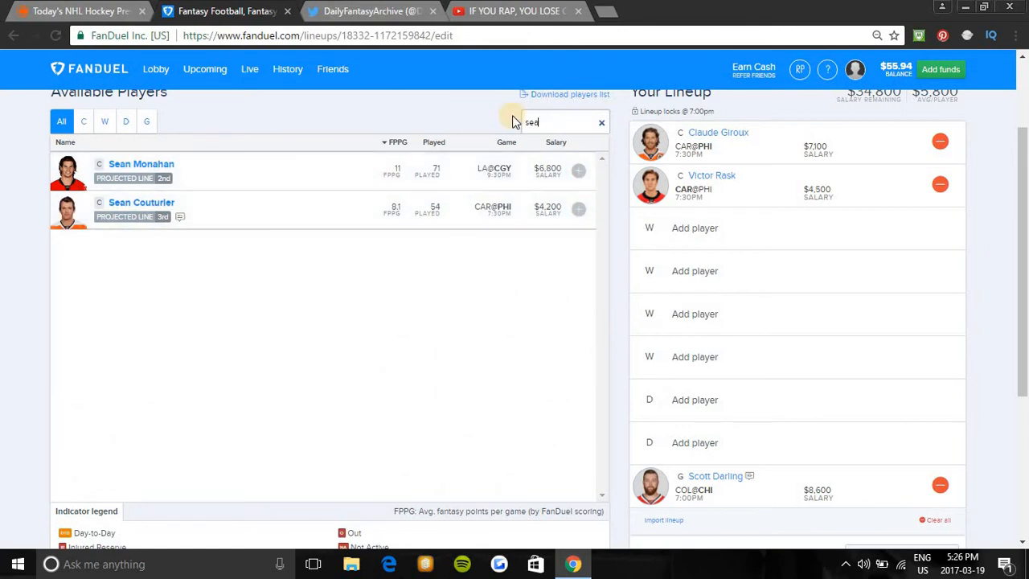
pyautogui.write('alex')
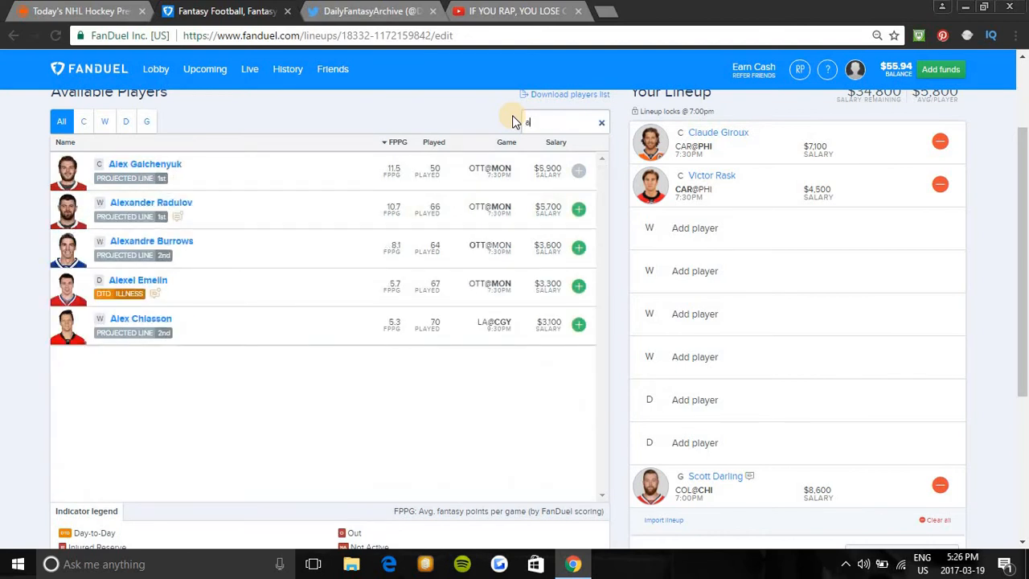
pyautogui.write('matt')
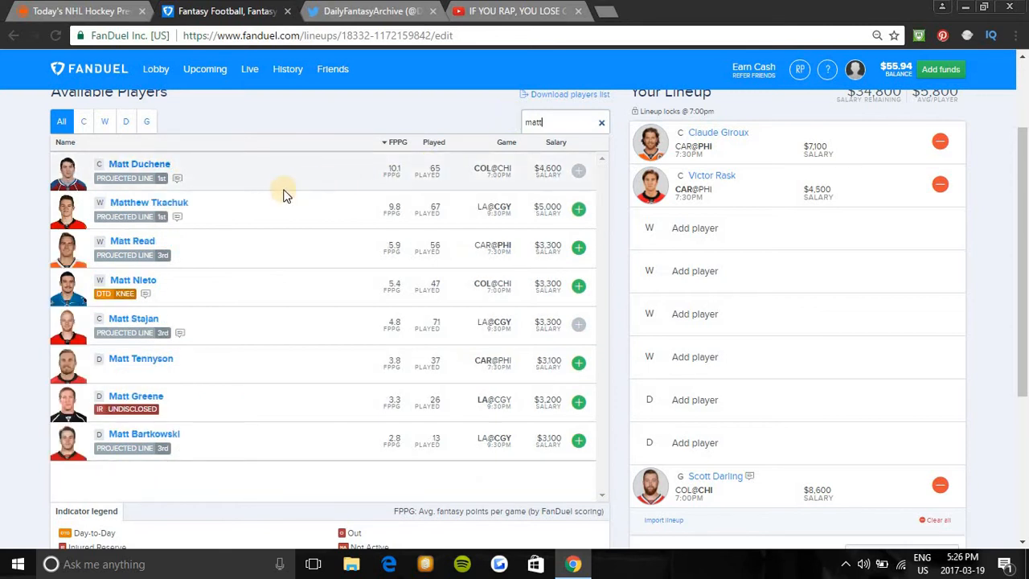
pyautogui.moveTo(378, 162)
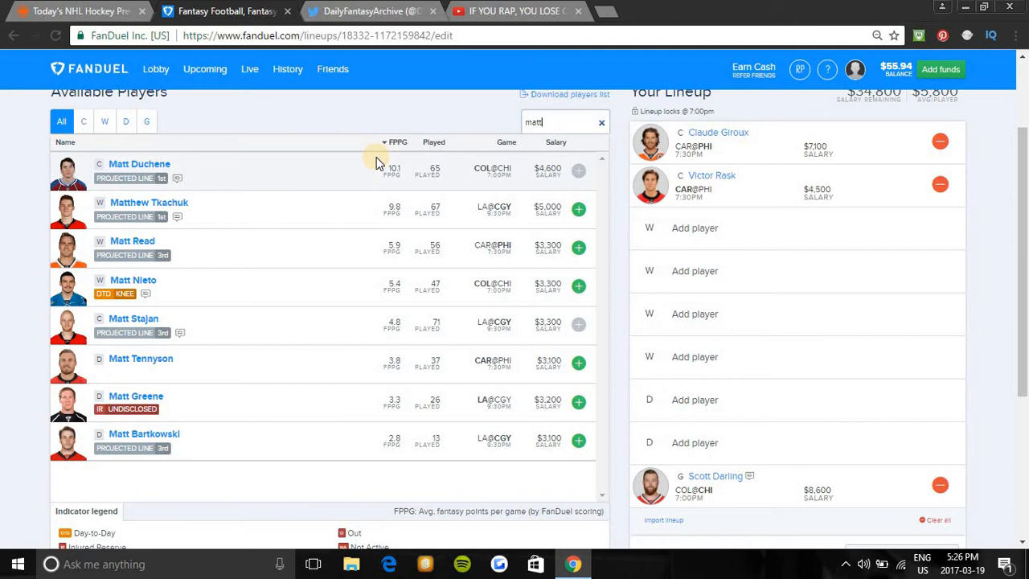
pyautogui.click(600, 122)
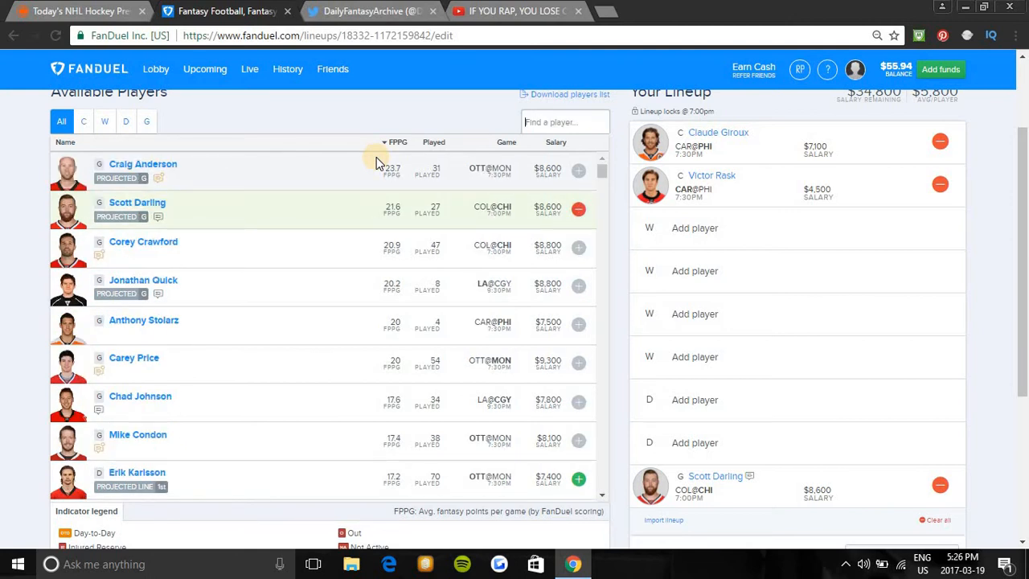
# Step: Search 'ka' and add Chicago's Patrick Kane to the first wing slot
pyautogui.write('kane')
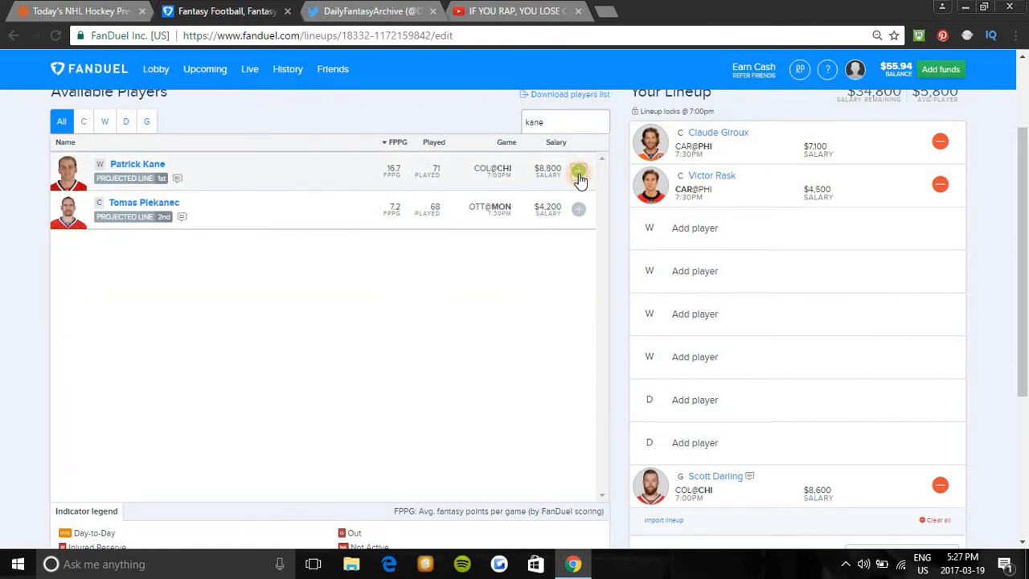
pyautogui.click(578, 174)
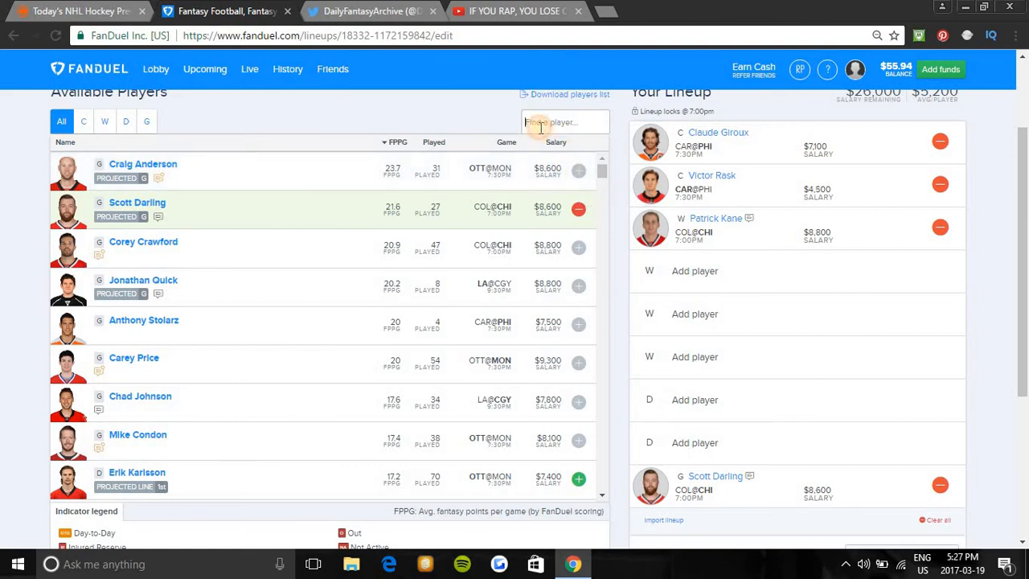
# Step: Search 'pa' and add Chicago's Artemi Panarin to the second wing slot
pyautogui.write('pa')
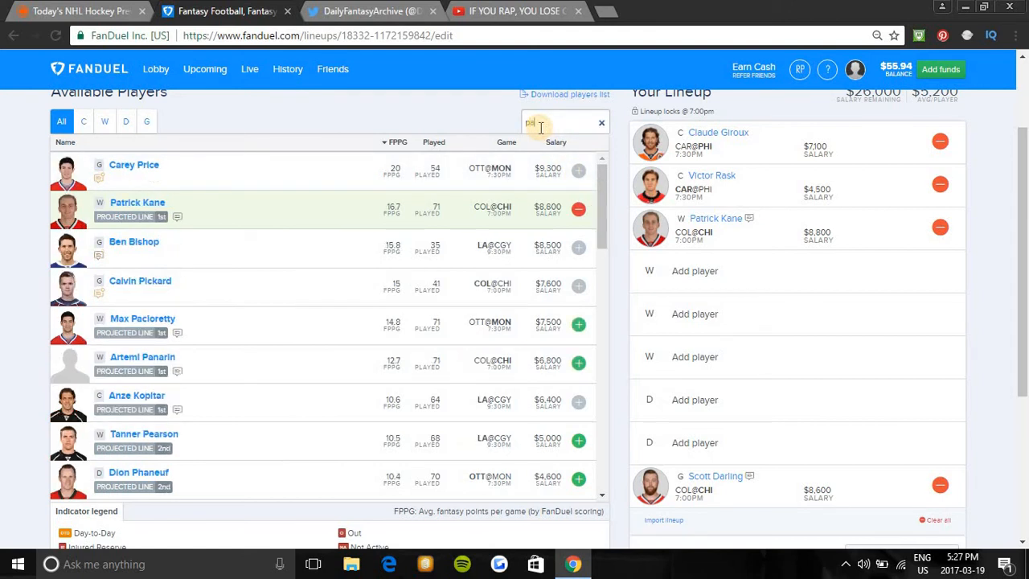
pyautogui.write('a')
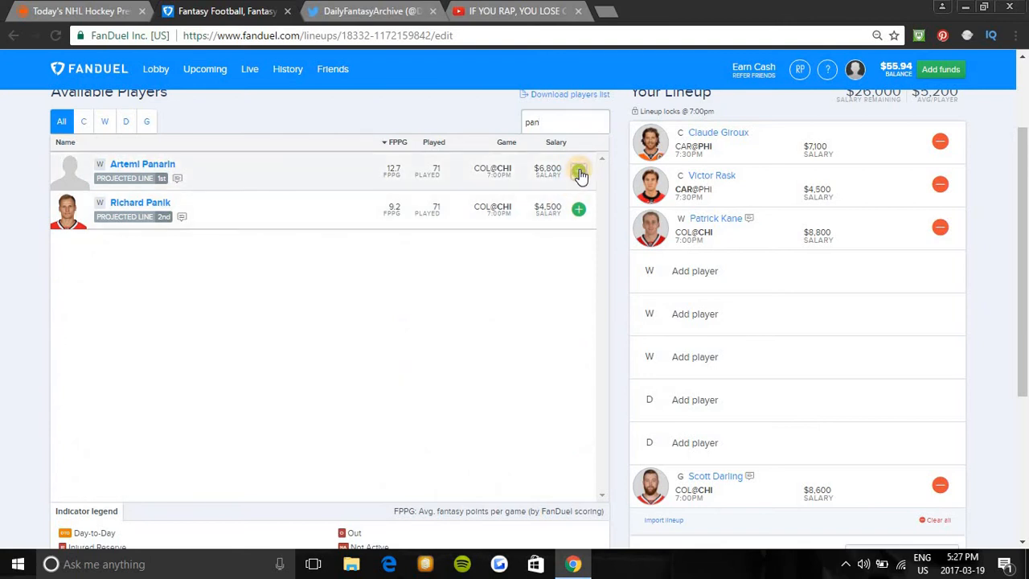
pyautogui.click(577, 174)
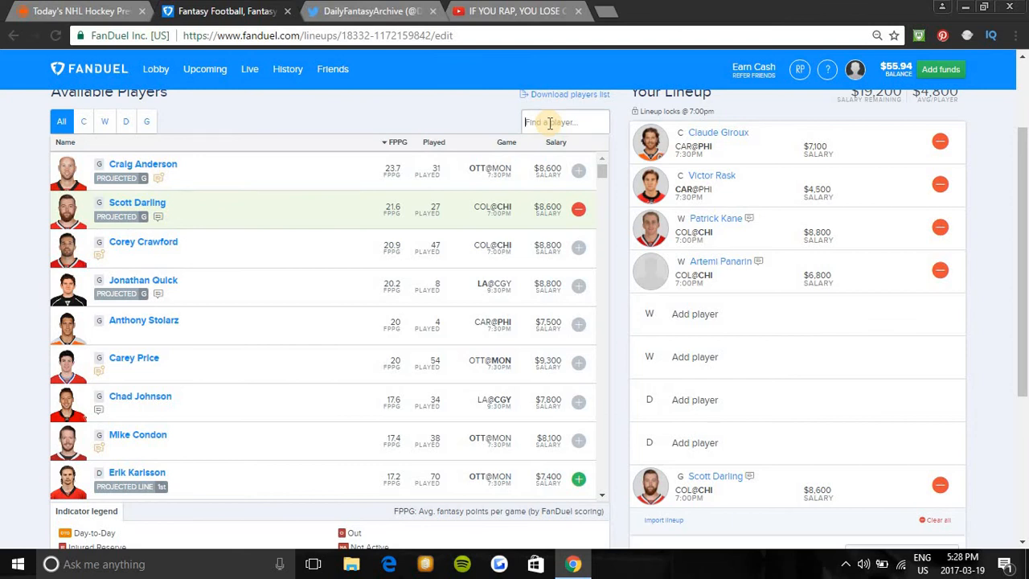
pyautogui.write('ma')
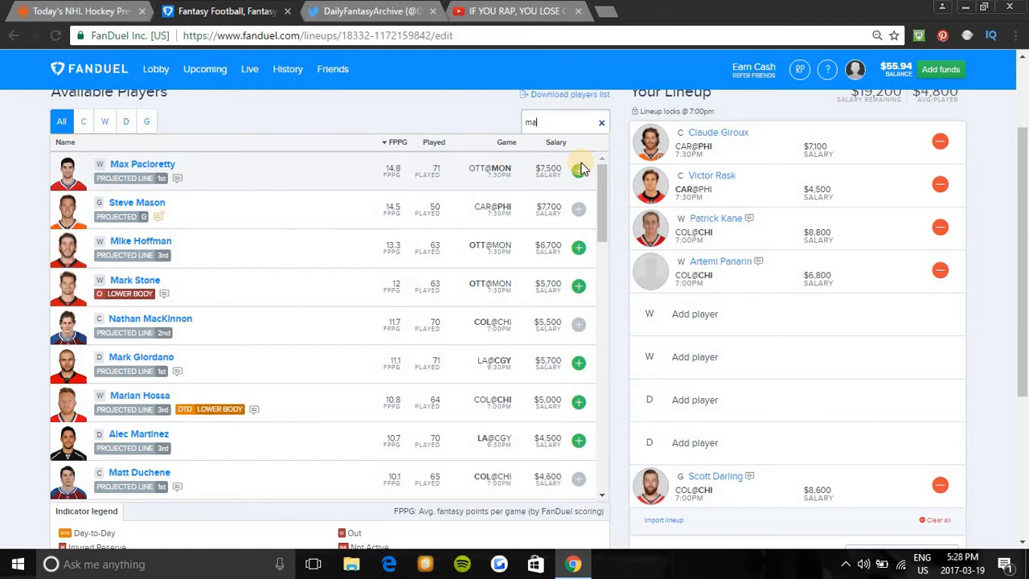
pyautogui.press('Backspace')
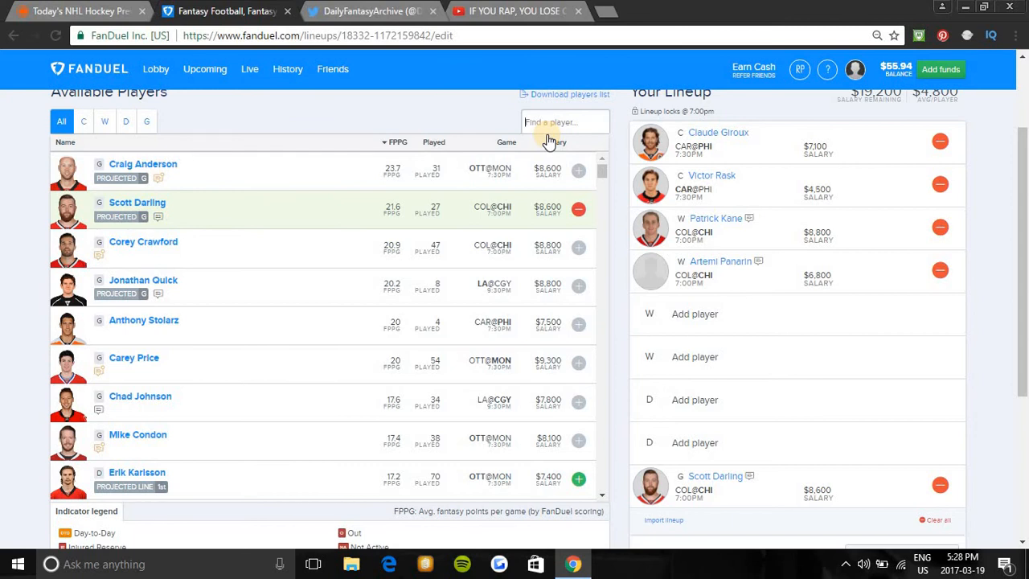
pyautogui.write('paul')
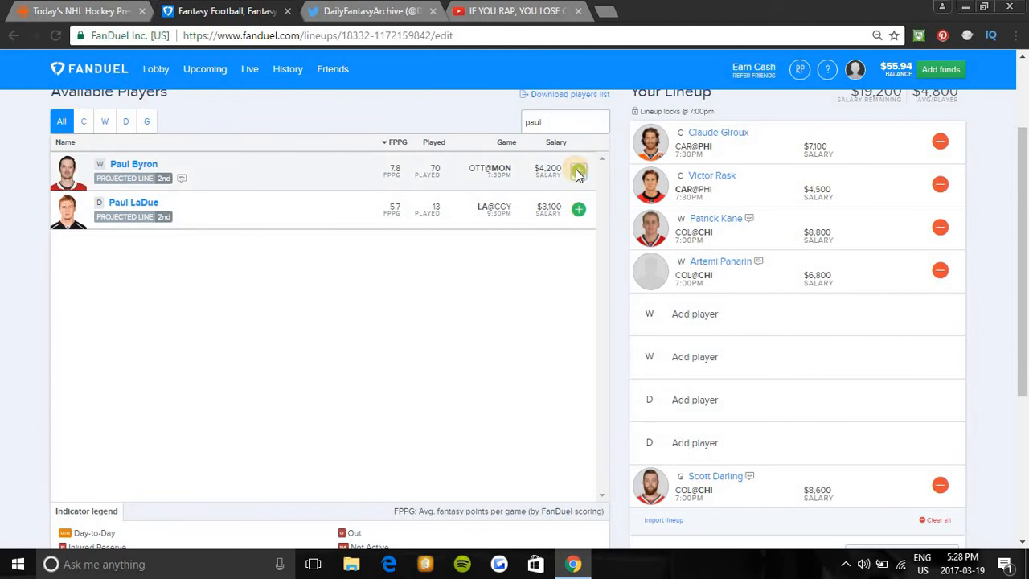
pyautogui.click(578, 169)
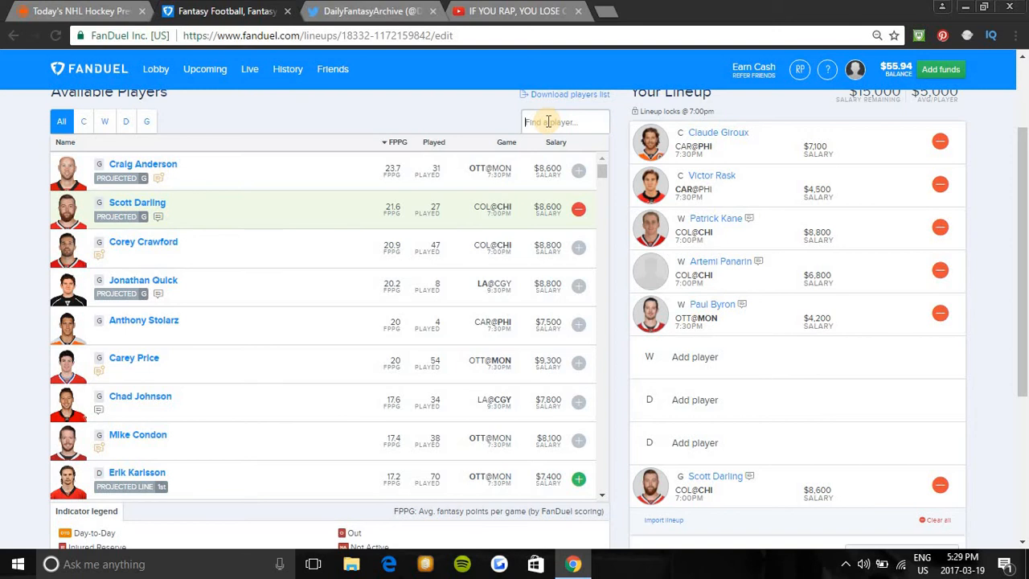
pyautogui.write('john')
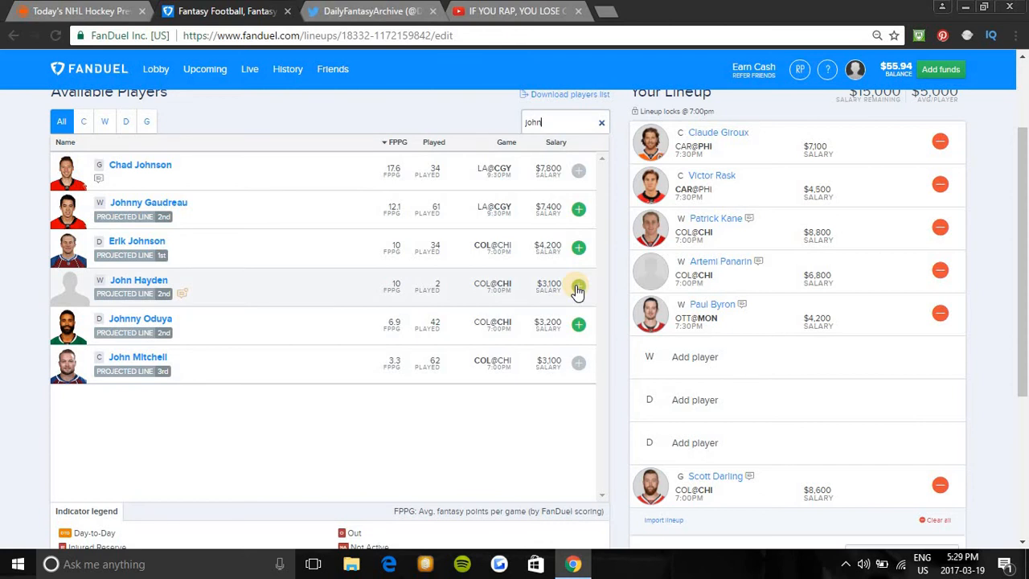
pyautogui.click(599, 122)
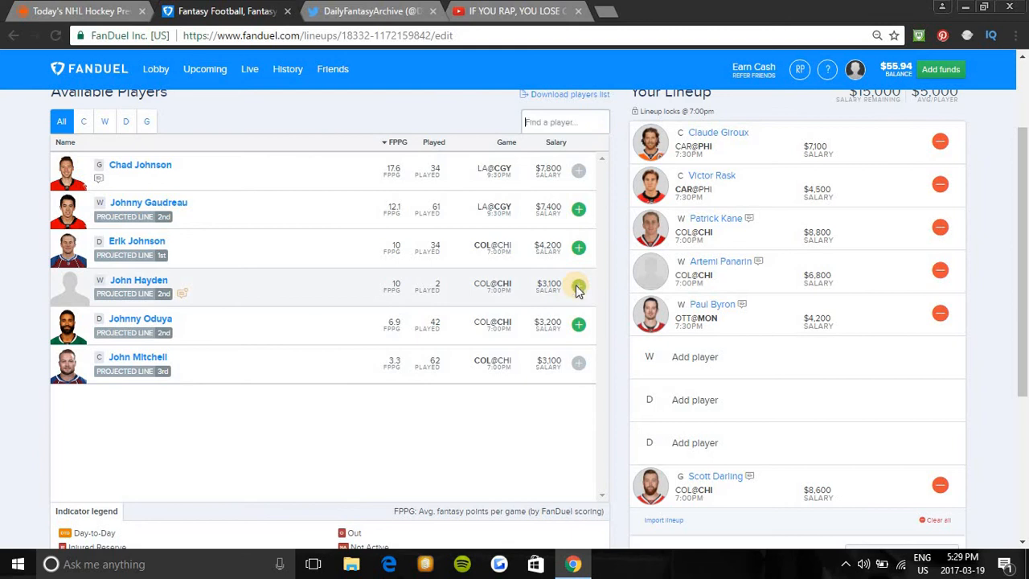
pyautogui.write('weal')
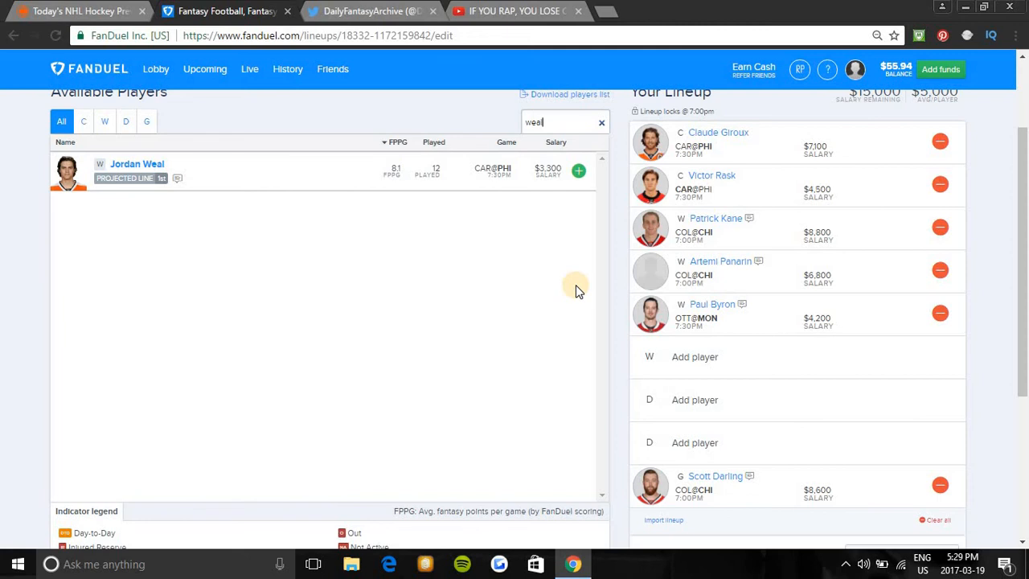
pyautogui.press('Backspace')
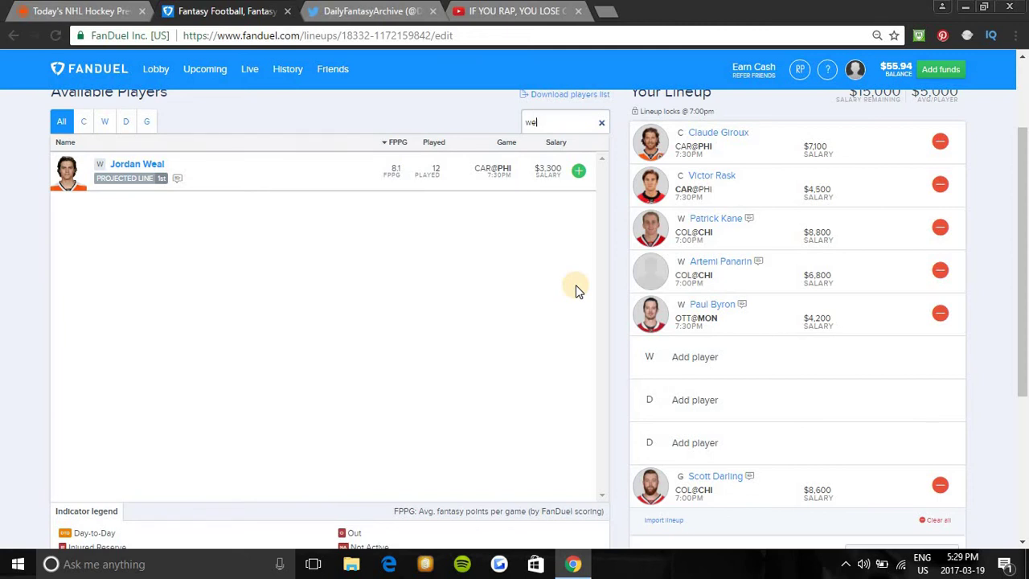
pyautogui.write('tara')
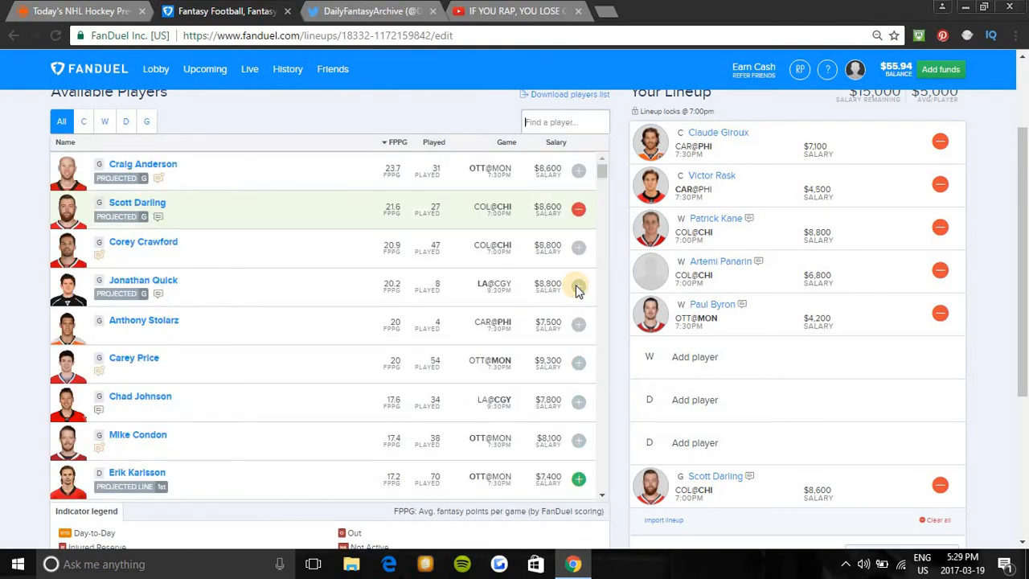
pyautogui.write('1')
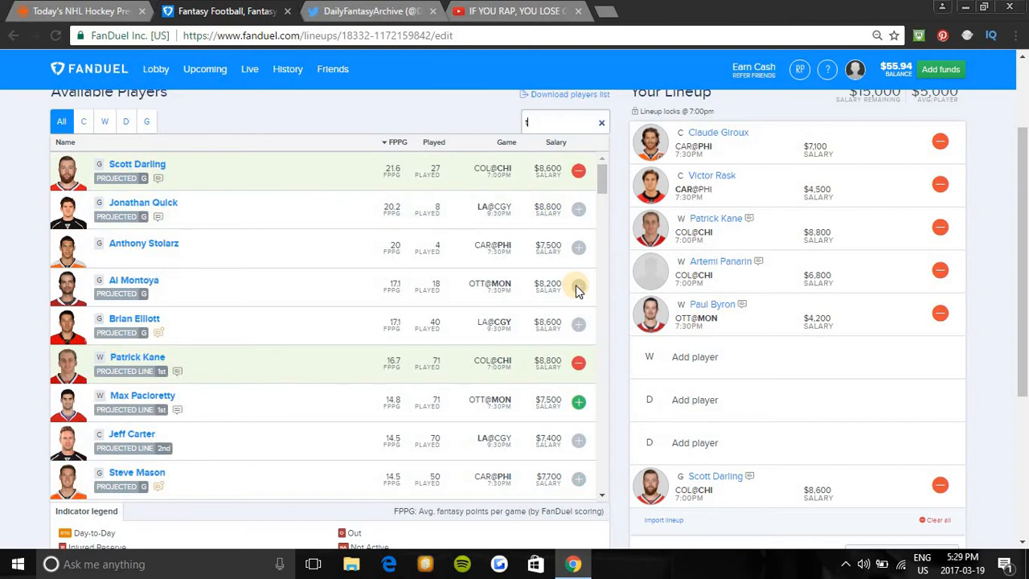
pyautogui.write('u')
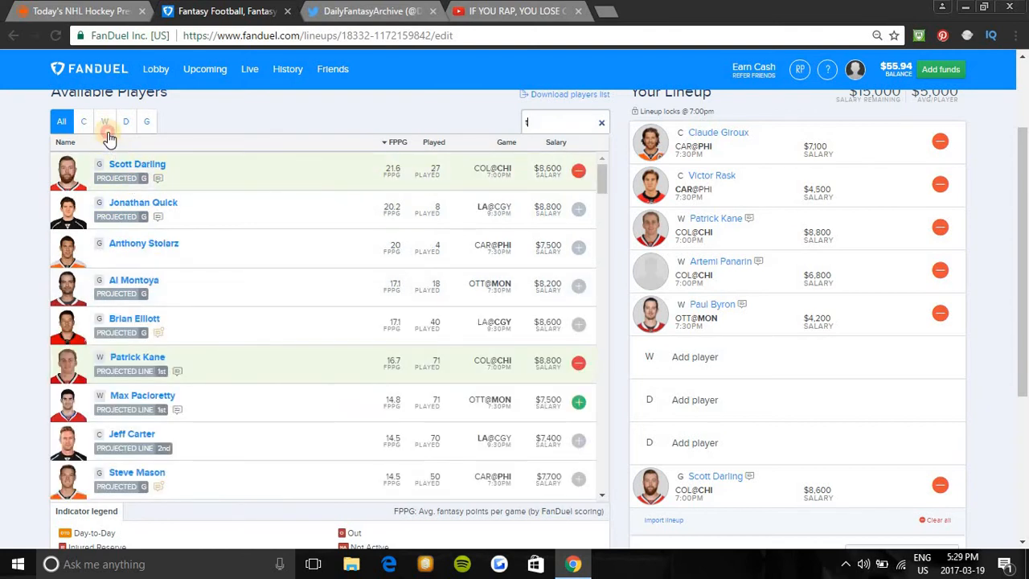
pyautogui.click(104, 121)
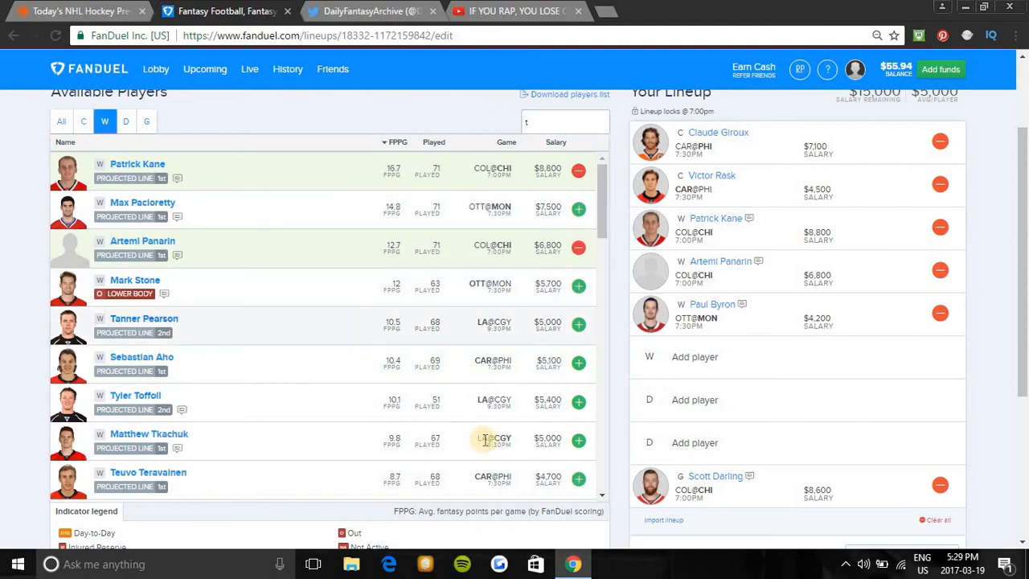
pyautogui.moveTo(211, 488)
pyautogui.write('m')
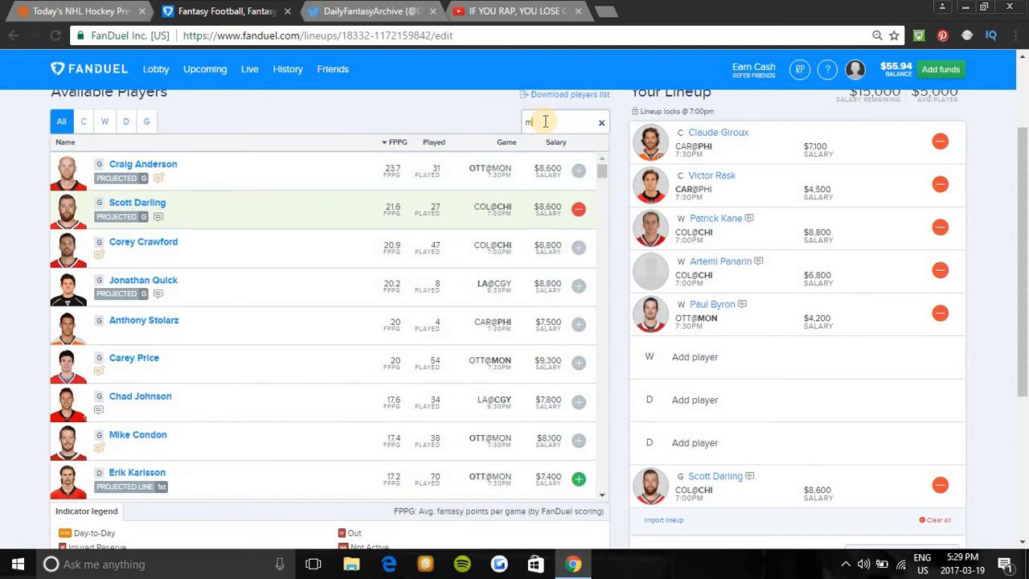
pyautogui.write('at')
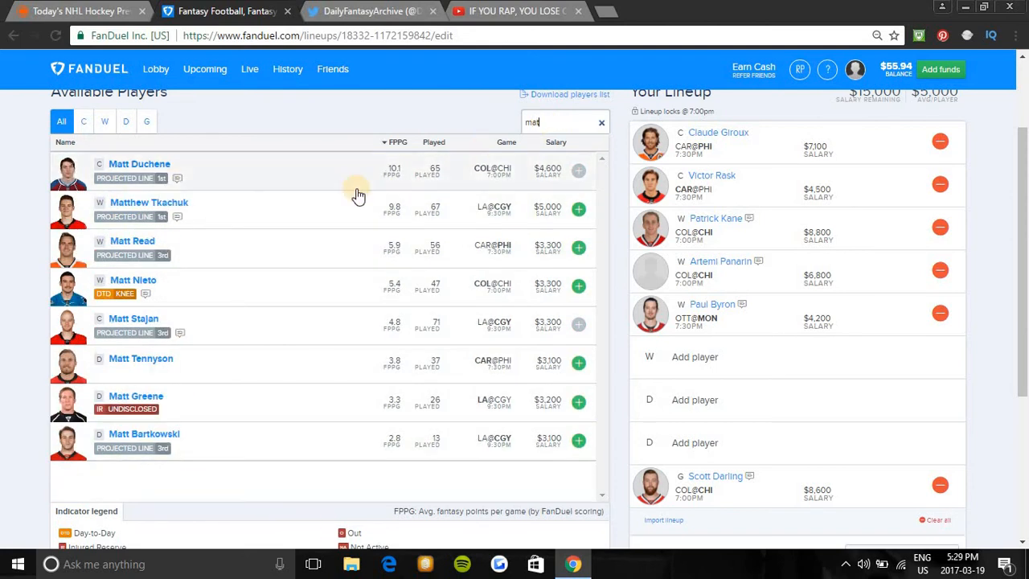
pyautogui.moveTo(478, 217)
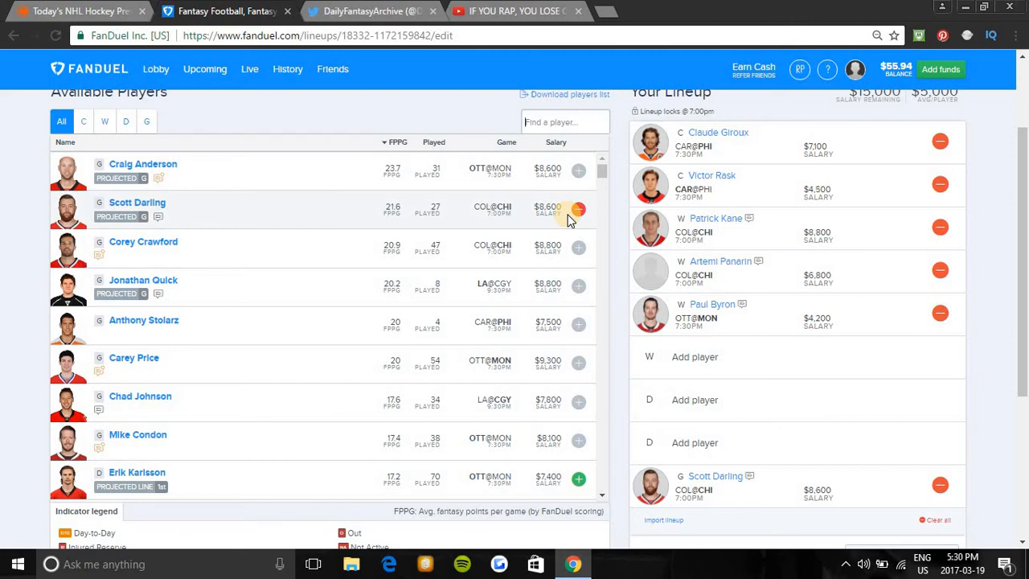
# Step: Search 'alex' and add Montreal's Alexandre Burrows to the fourth wing slot
pyautogui.write('a')
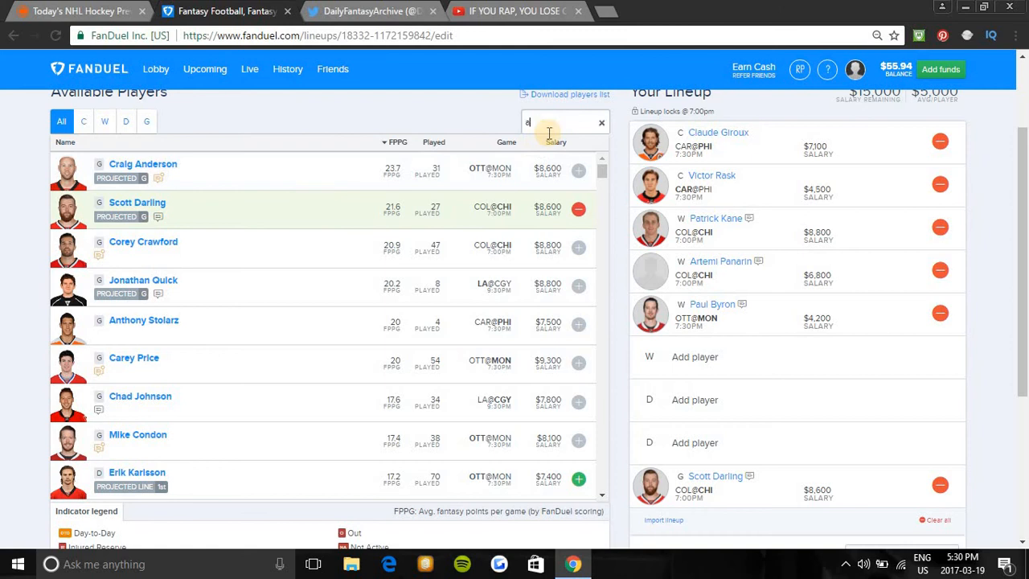
pyautogui.write('lex')
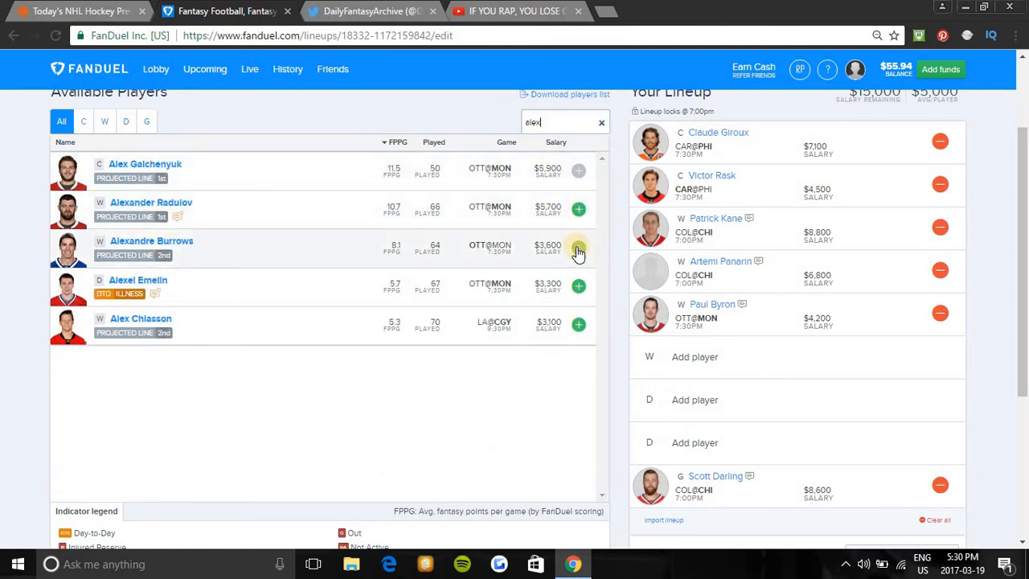
pyautogui.click(577, 248)
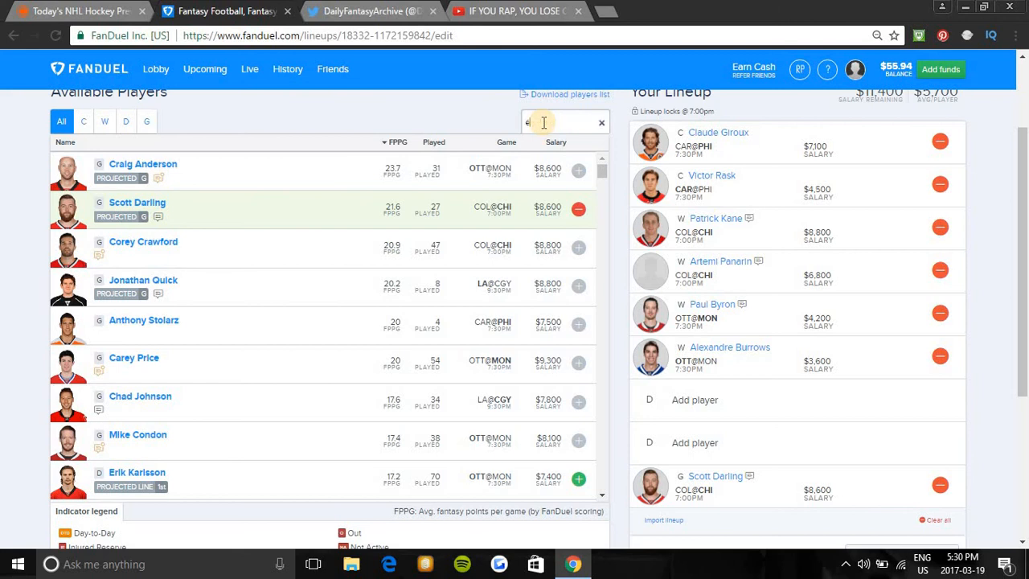
# Step: Place Erik Karlsson in the first defence slot, then search players for 'keith'
pyautogui.write('r')
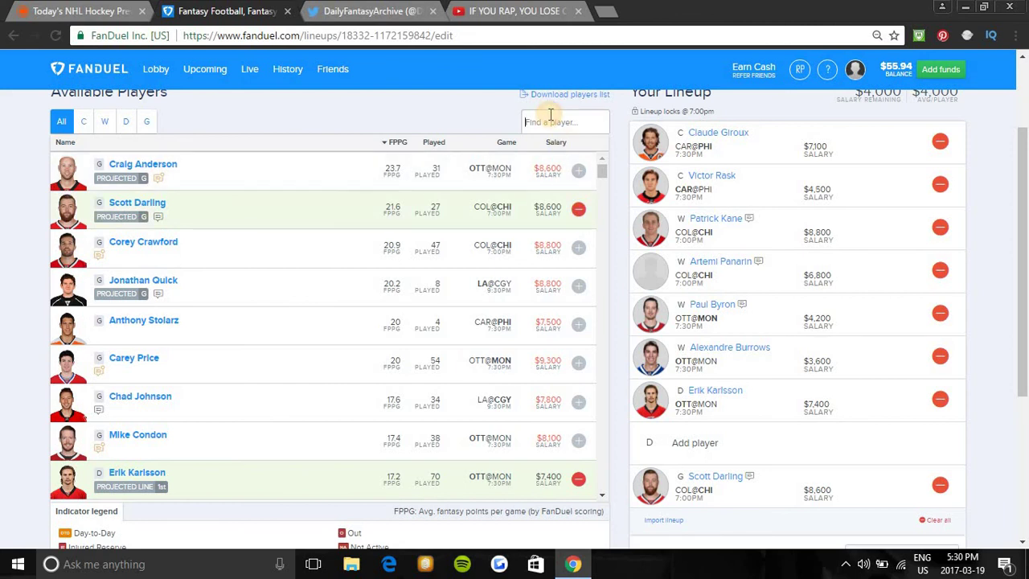
pyautogui.write('keith')
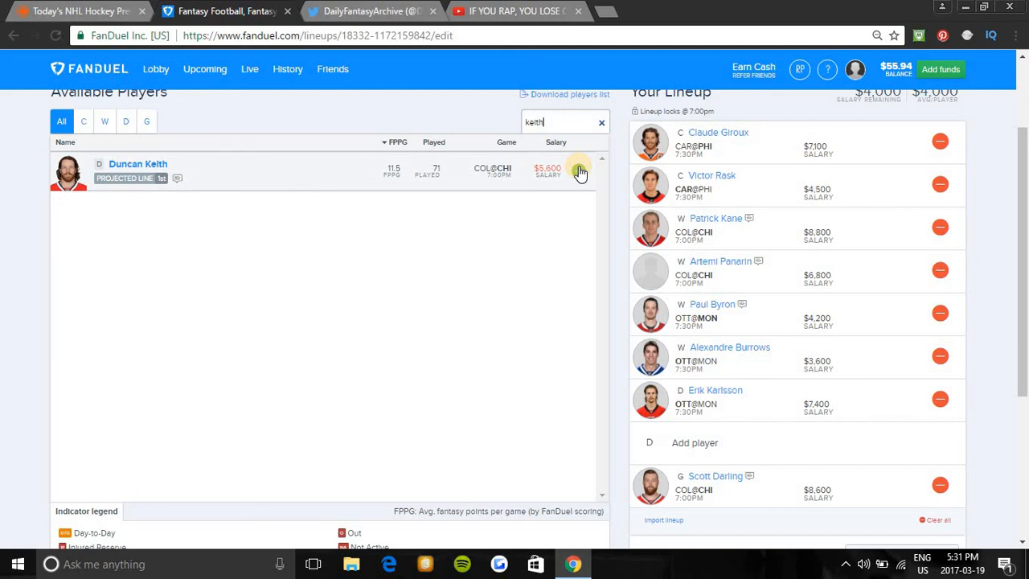
# Step: Clear the Keith search, search 'Ivan' and add Ivan Provorov to the last defence slot
pyautogui.click(602, 123)
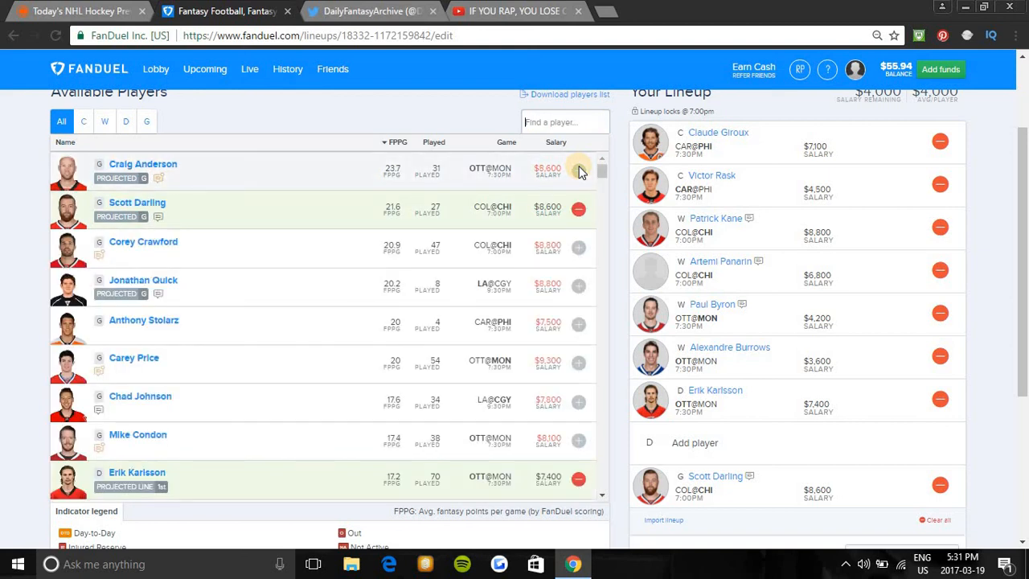
pyautogui.write('sh')
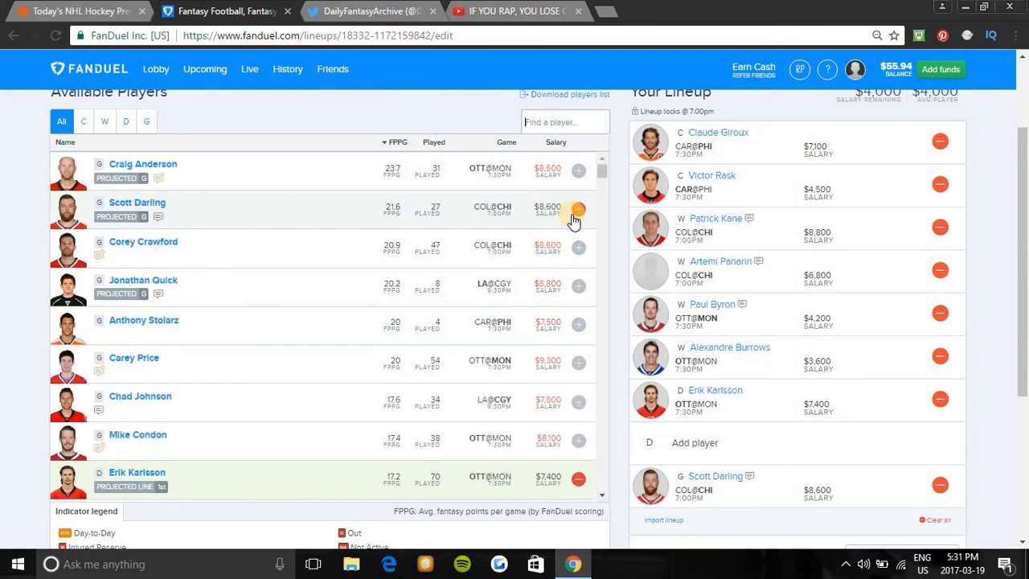
pyautogui.write('Ivan')
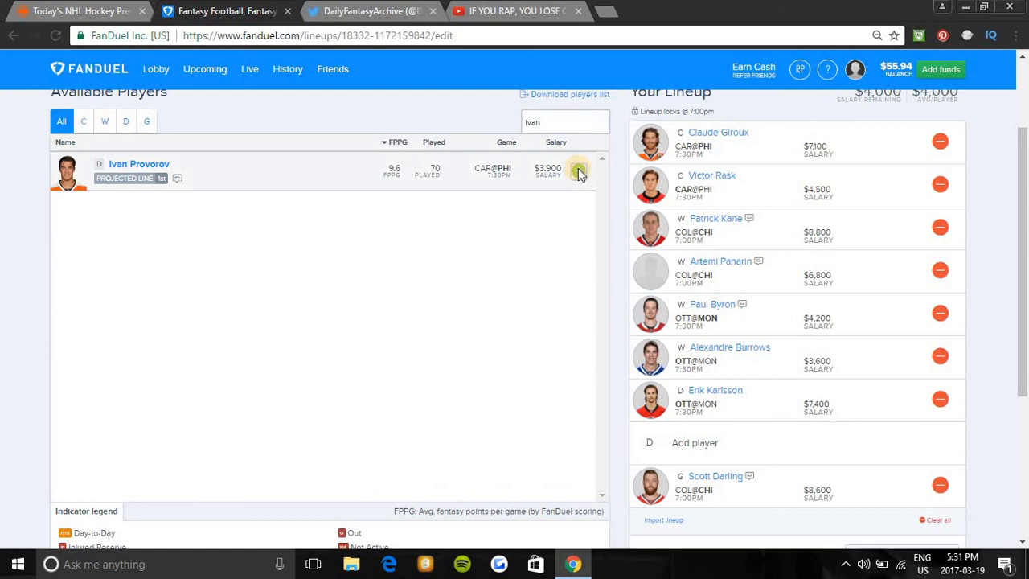
pyautogui.click(577, 171)
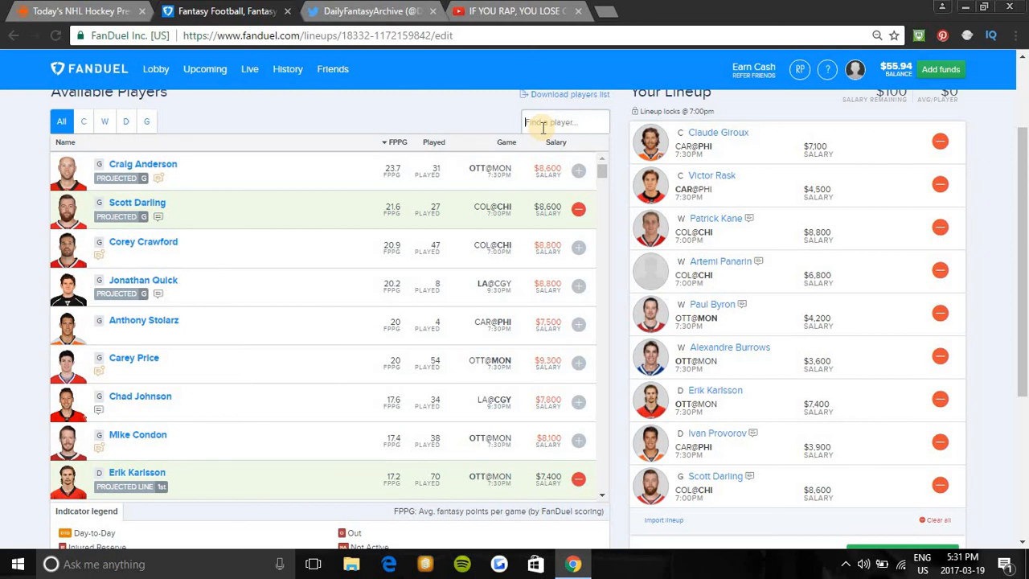
# Step: Search defencemen like Justin Faulk, Johnson and Jaccob Slavin without adding anyone
pyautogui.write('Ju')
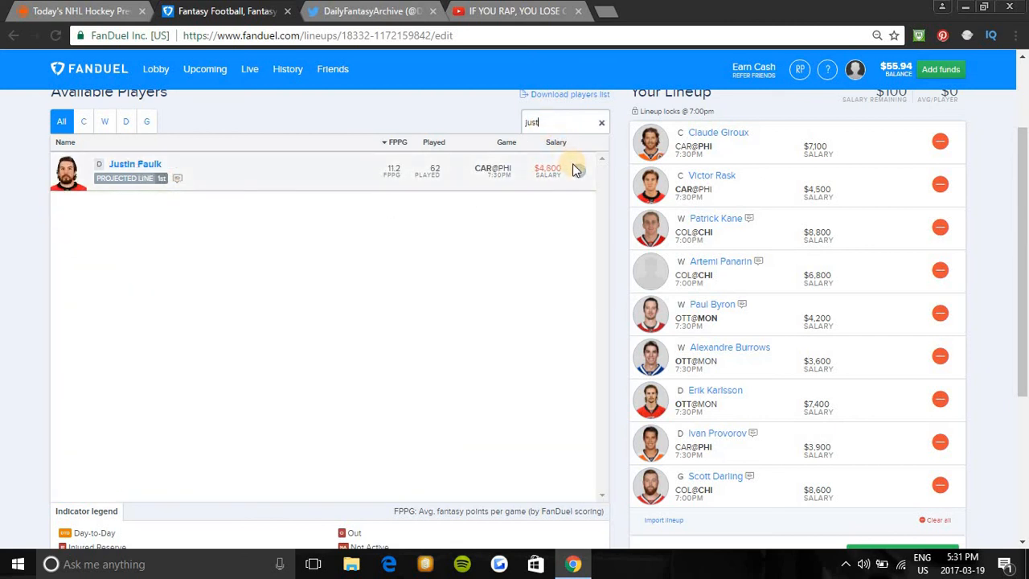
pyautogui.press('Backspace')
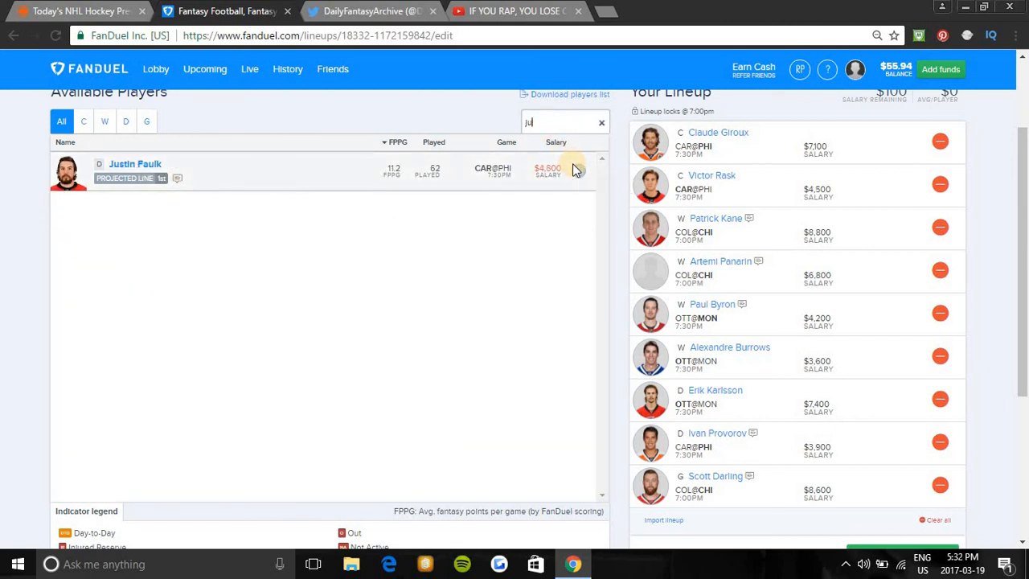
pyautogui.write('john')
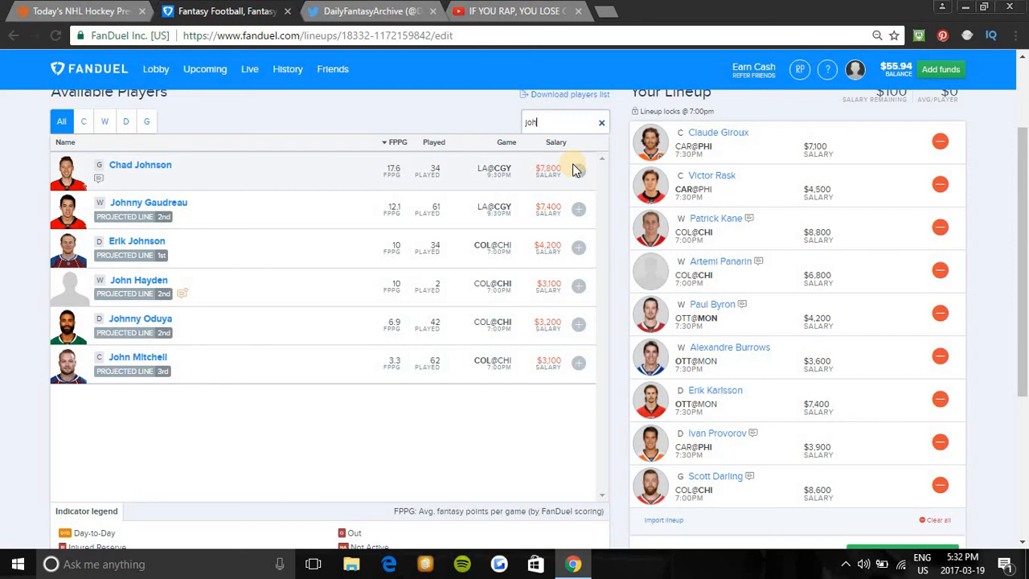
pyautogui.write('s')
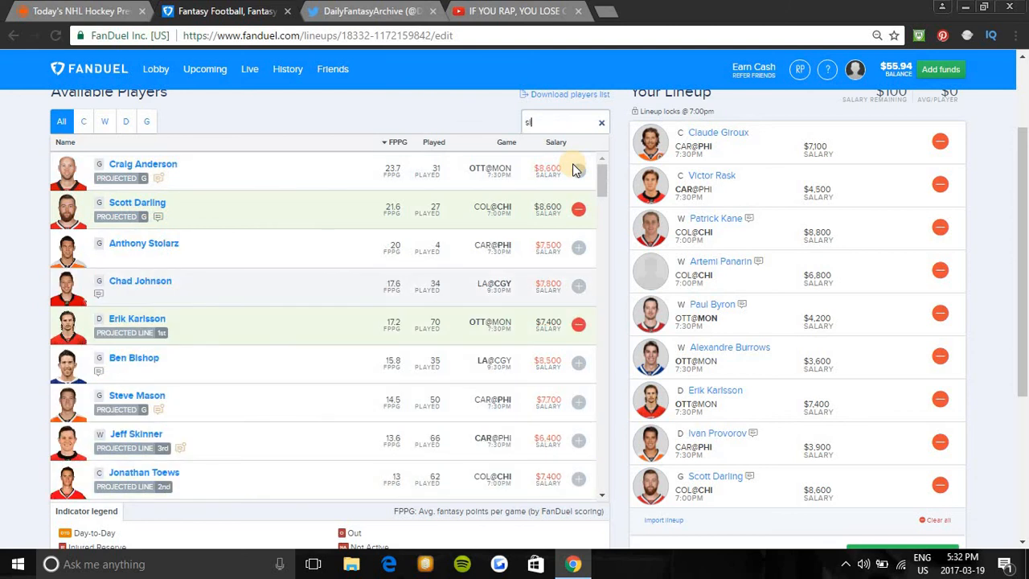
pyautogui.write('l')
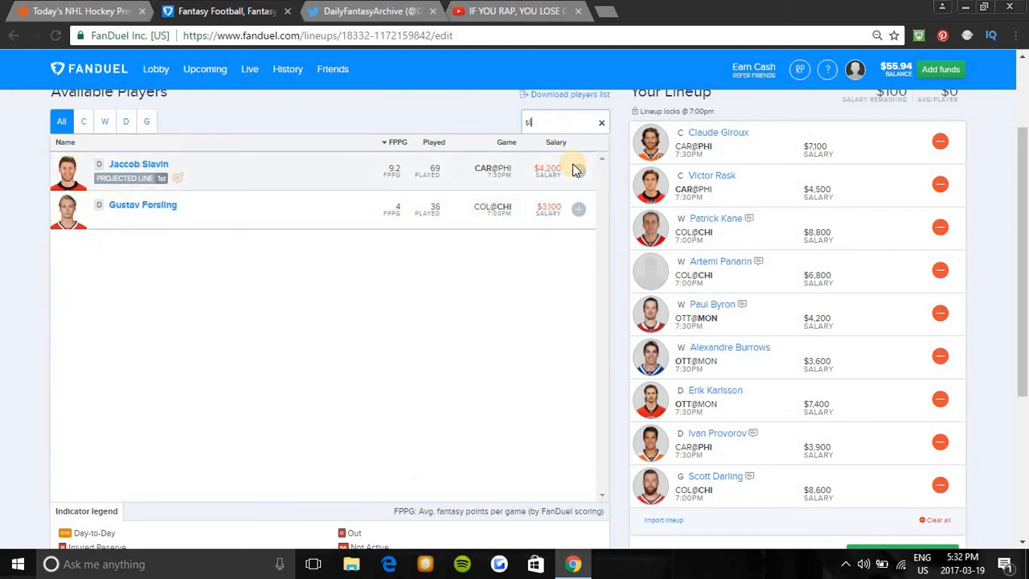
pyautogui.click(600, 122)
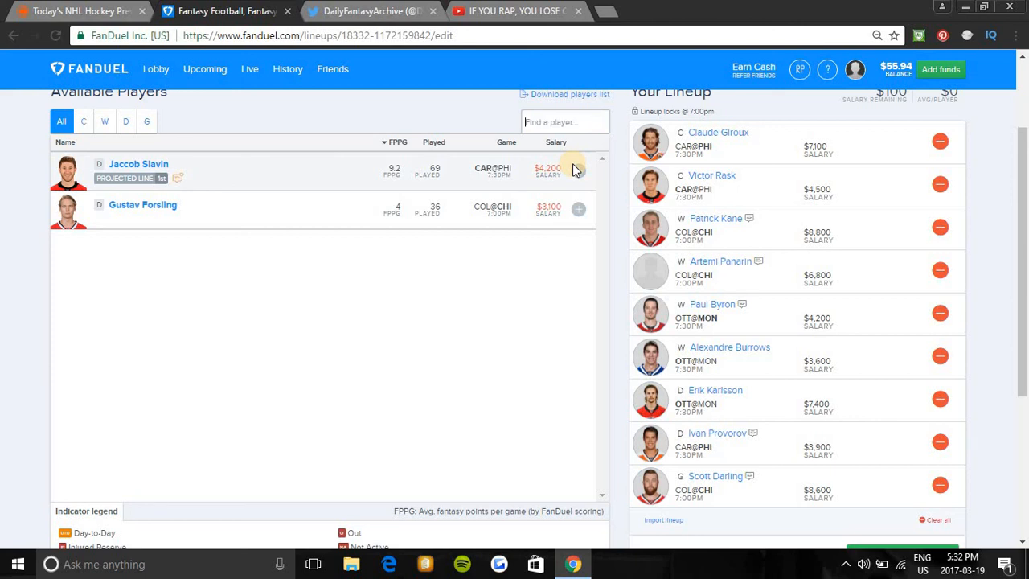
pyautogui.write('ra')
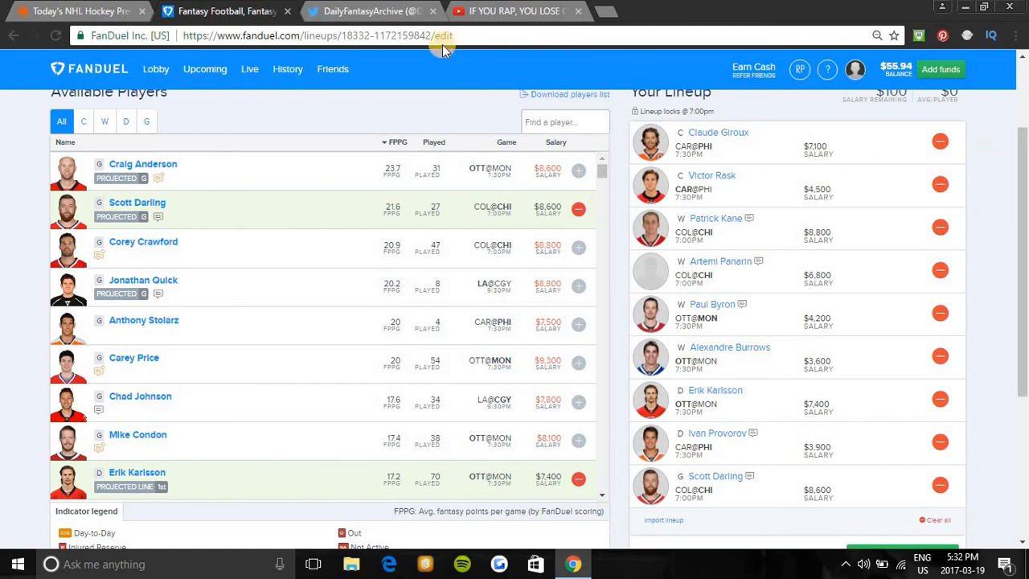
pyautogui.moveTo(392, 6)
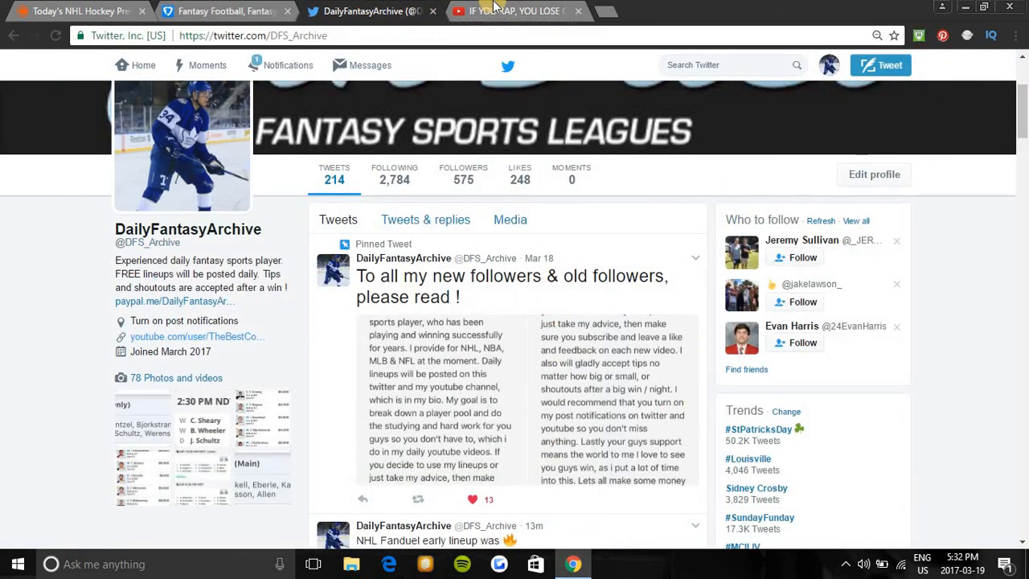
pyautogui.click(225, 10)
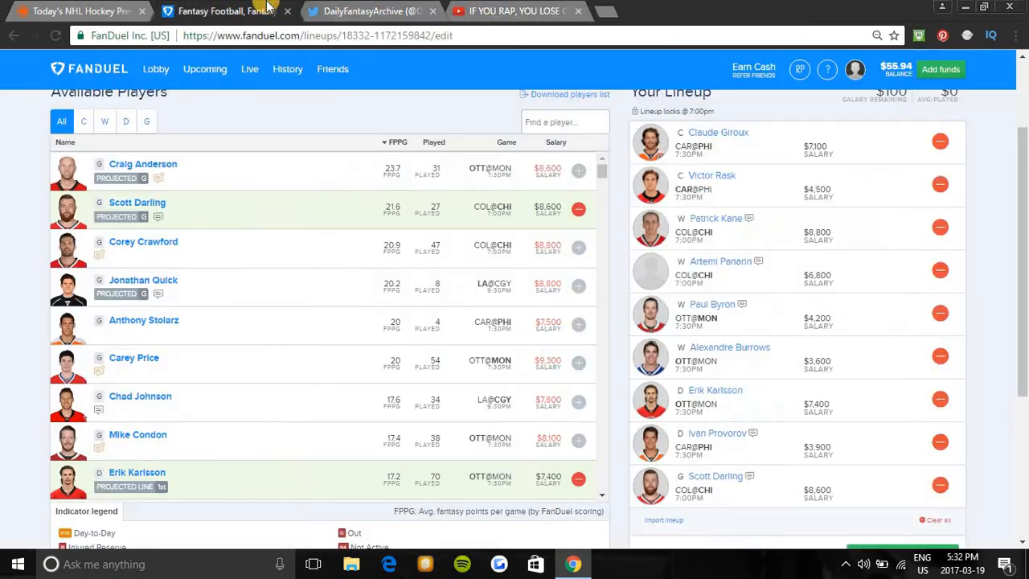
pyautogui.scroll(-3)
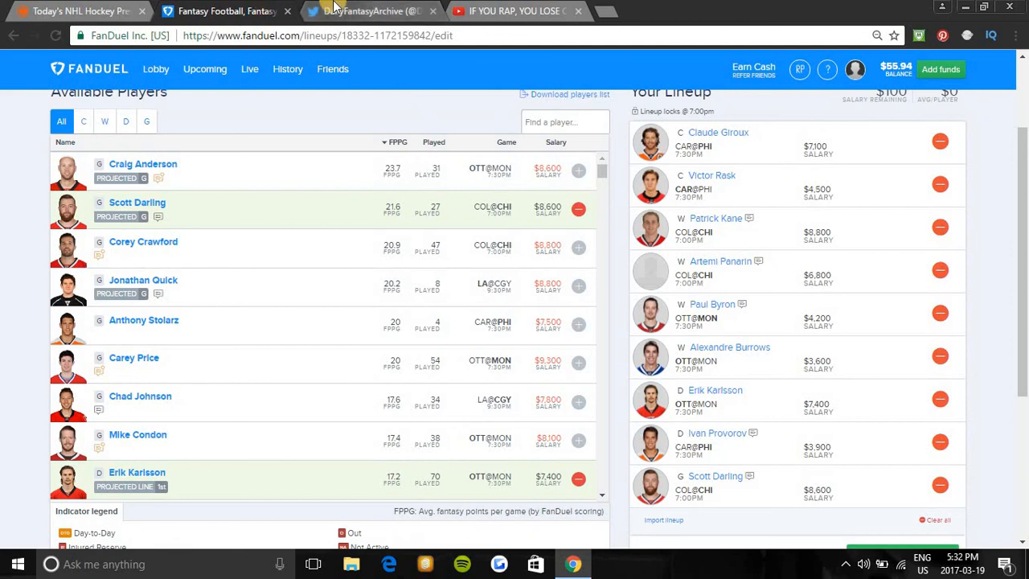
pyautogui.click(515, 10)
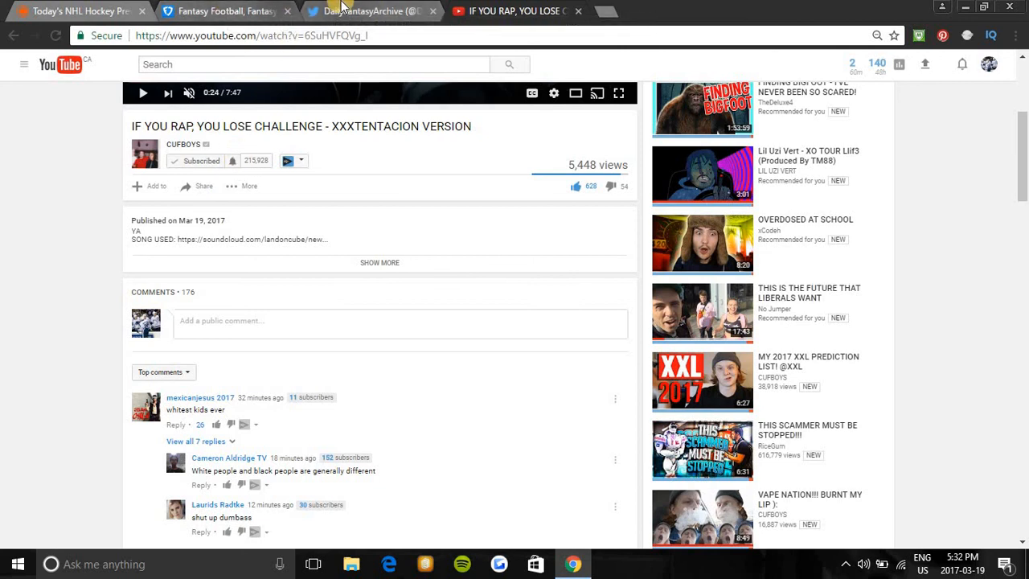
pyautogui.click(370, 11)
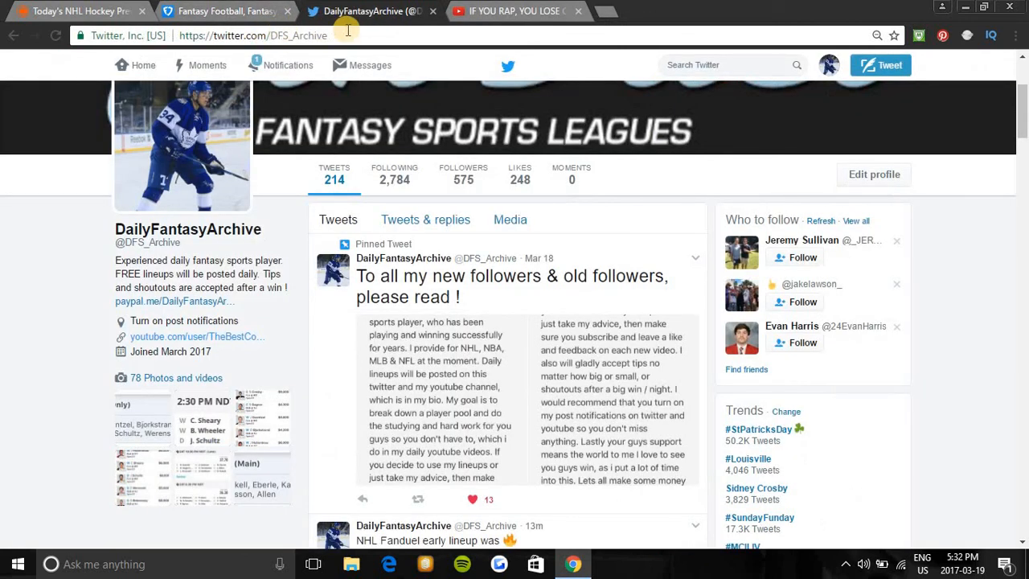